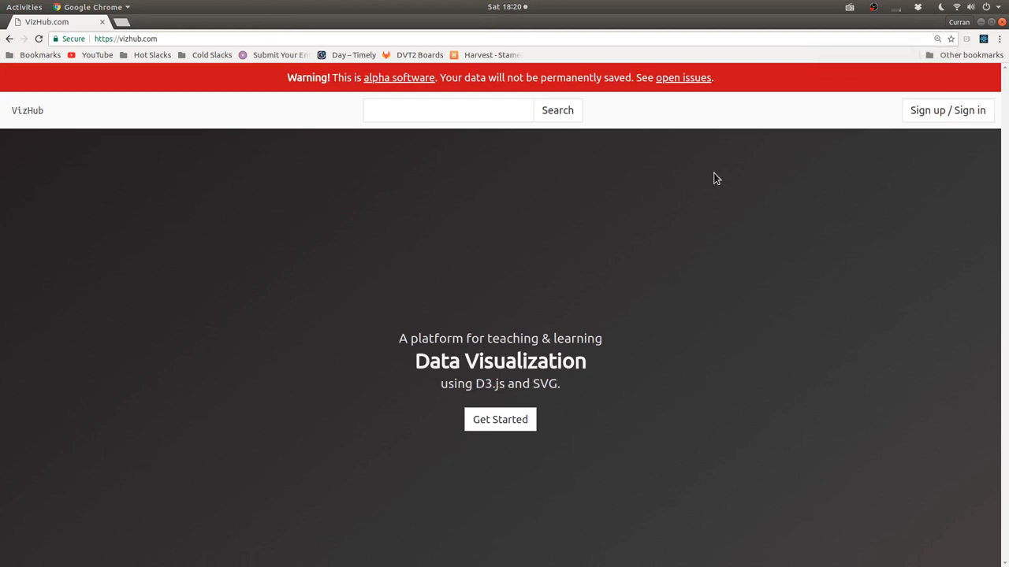
pyautogui.moveTo(930, 154)
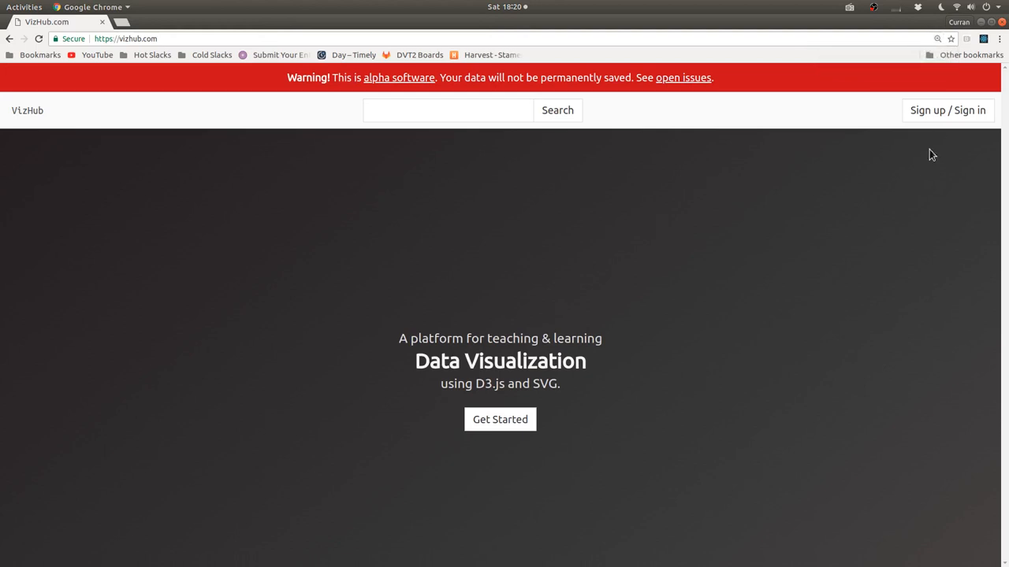
pyautogui.moveTo(839, 200)
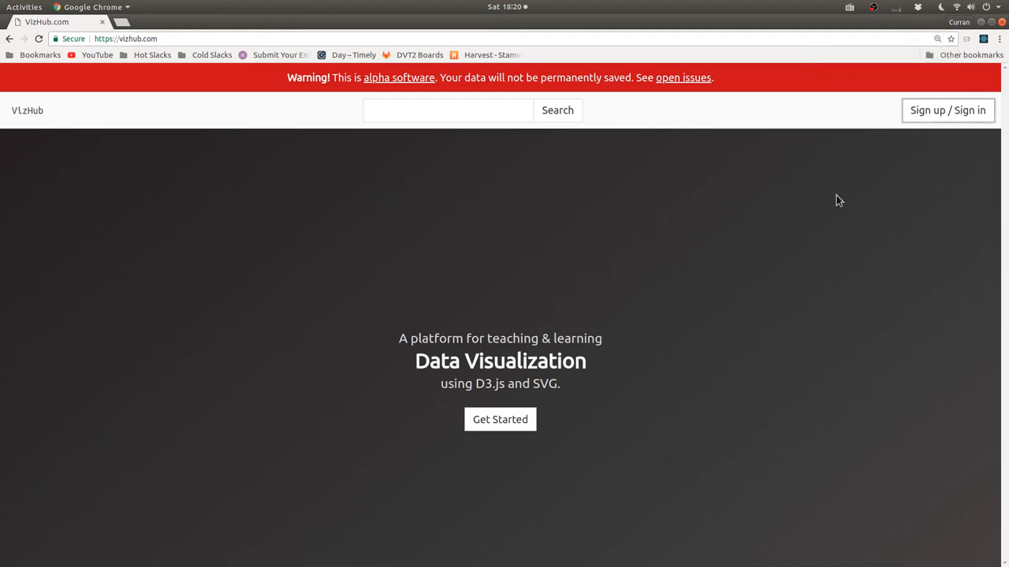
# Sign in to VizHub with the GitHub account and show the signed-in account menu.
pyautogui.click(947, 111)
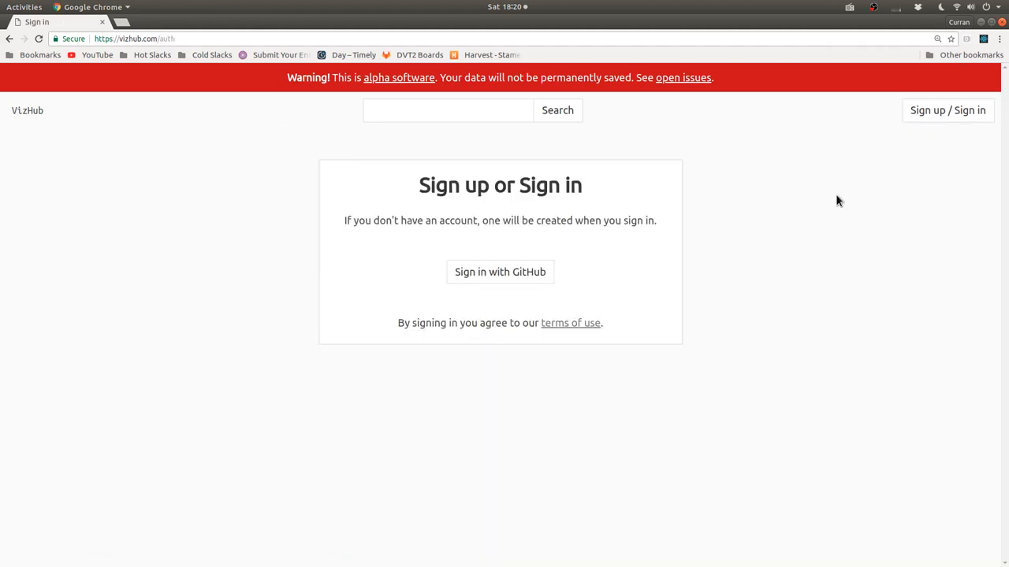
pyautogui.click(500, 271)
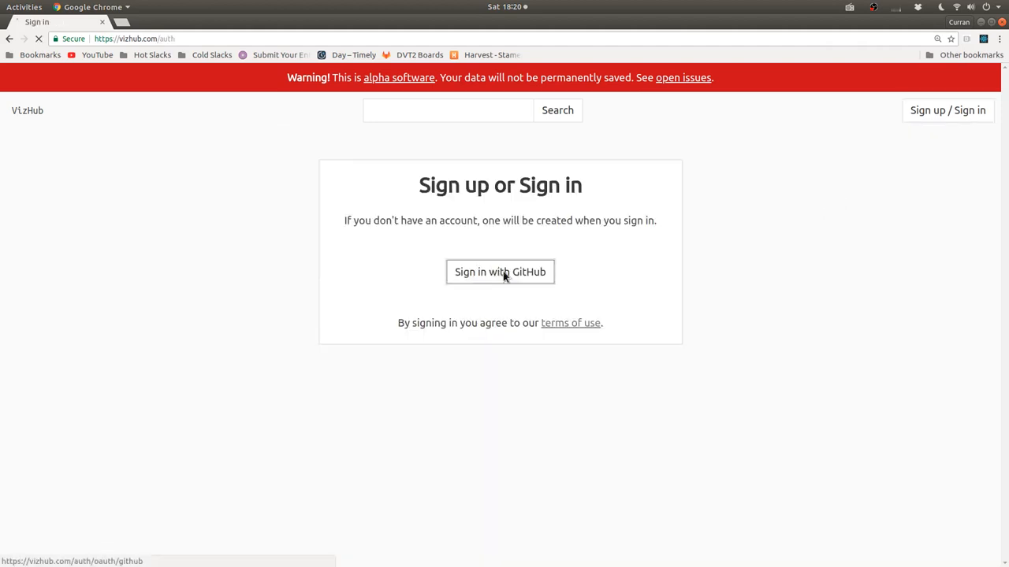
pyautogui.click(500, 271)
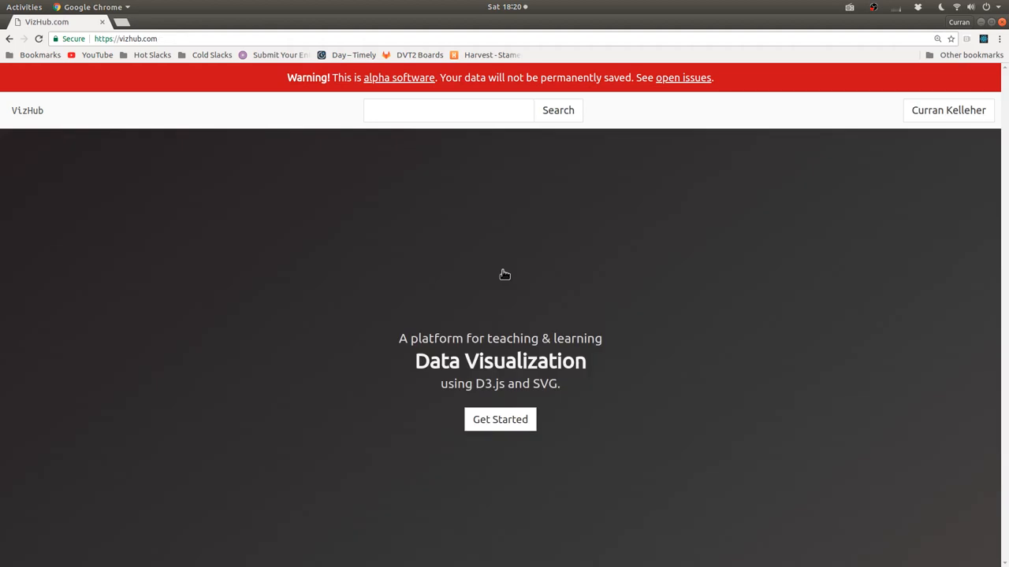
pyautogui.click(948, 111)
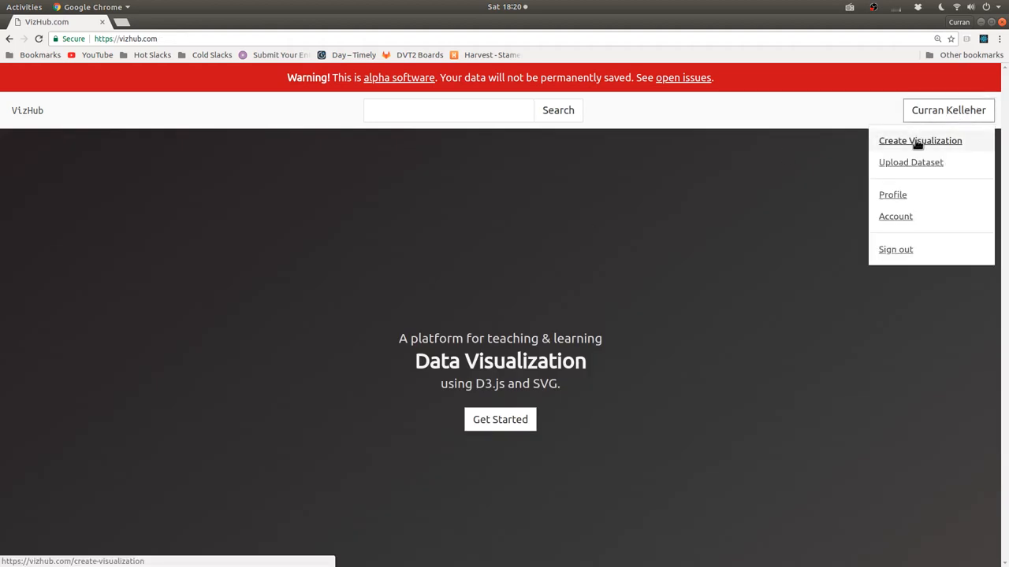
# Create a new visualization started from scratch with the starter files and preview.
pyautogui.click(920, 140)
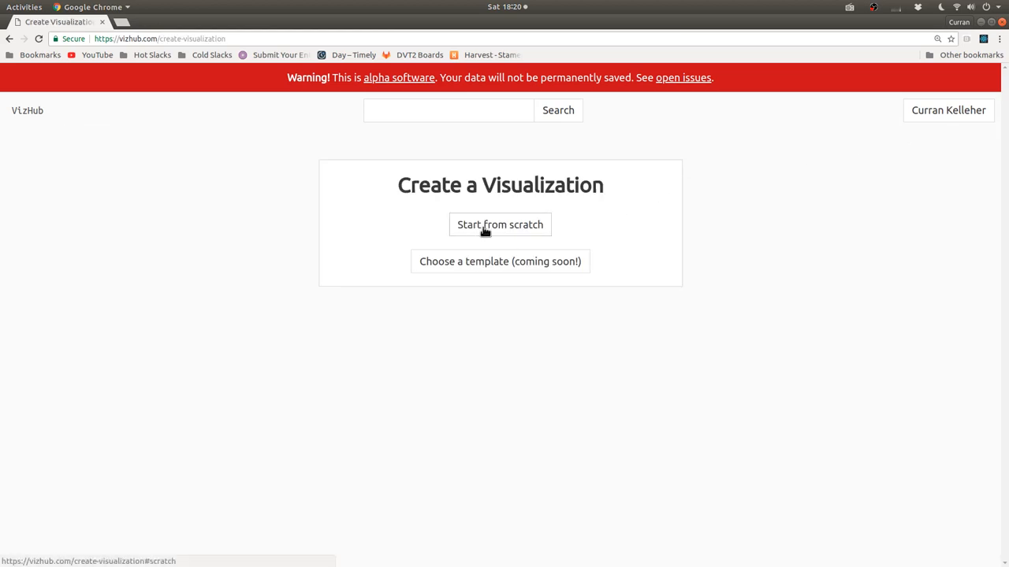
pyautogui.click(500, 224)
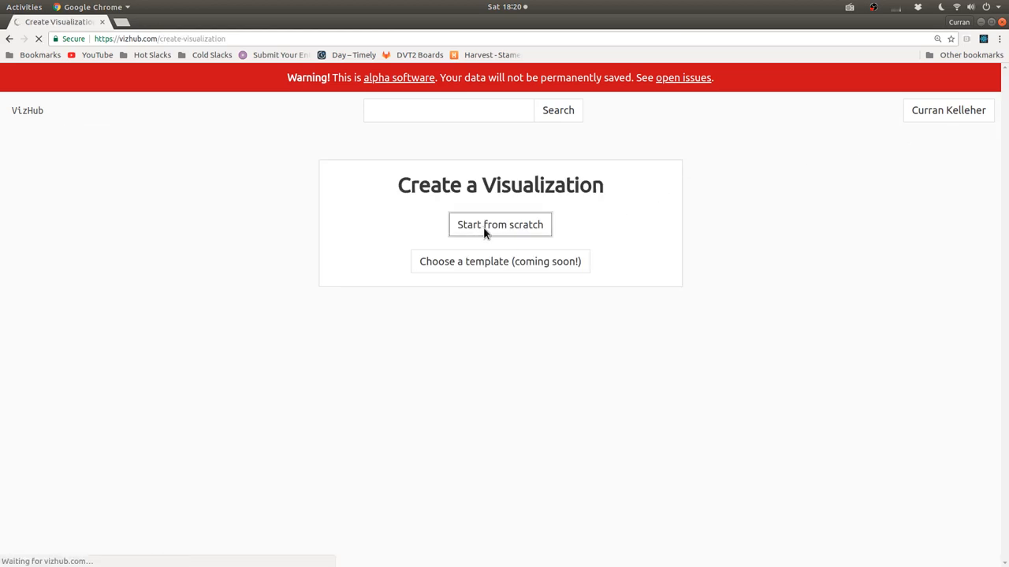
pyautogui.click(499, 224)
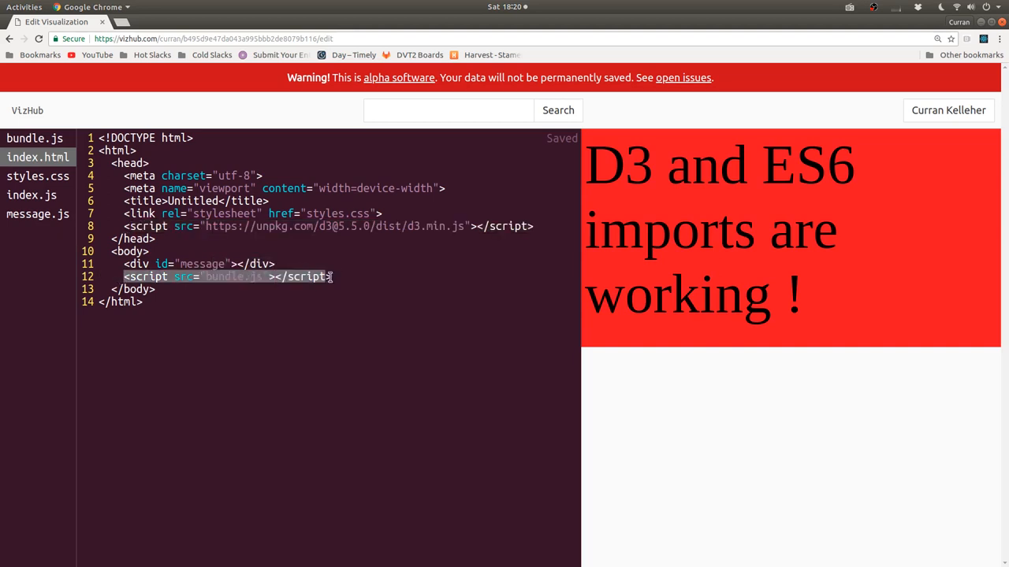
# Review the starter files bundle.js, index.js (noting the select function) and message.js.
pyautogui.click(120, 214)
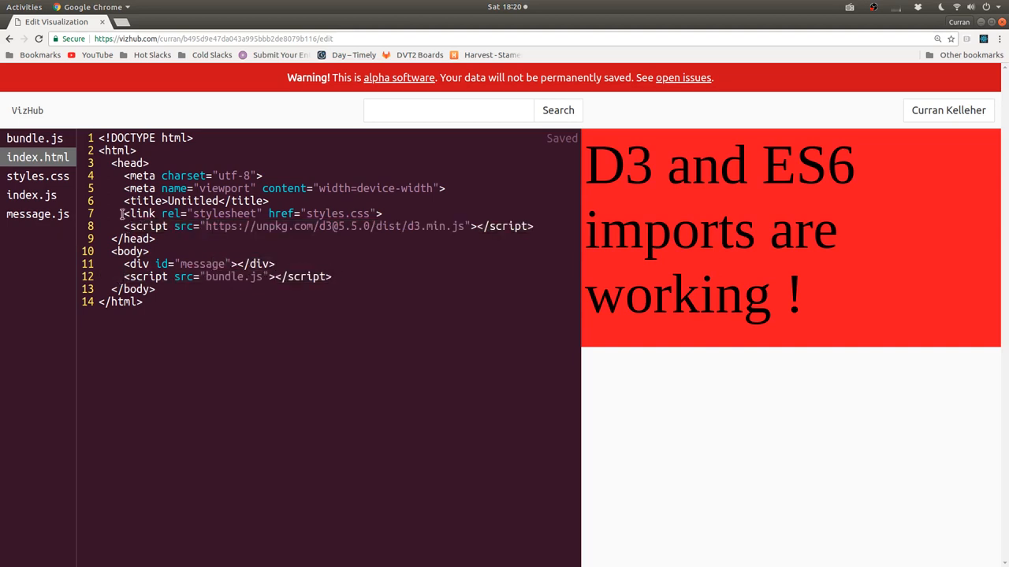
pyautogui.click(34, 138)
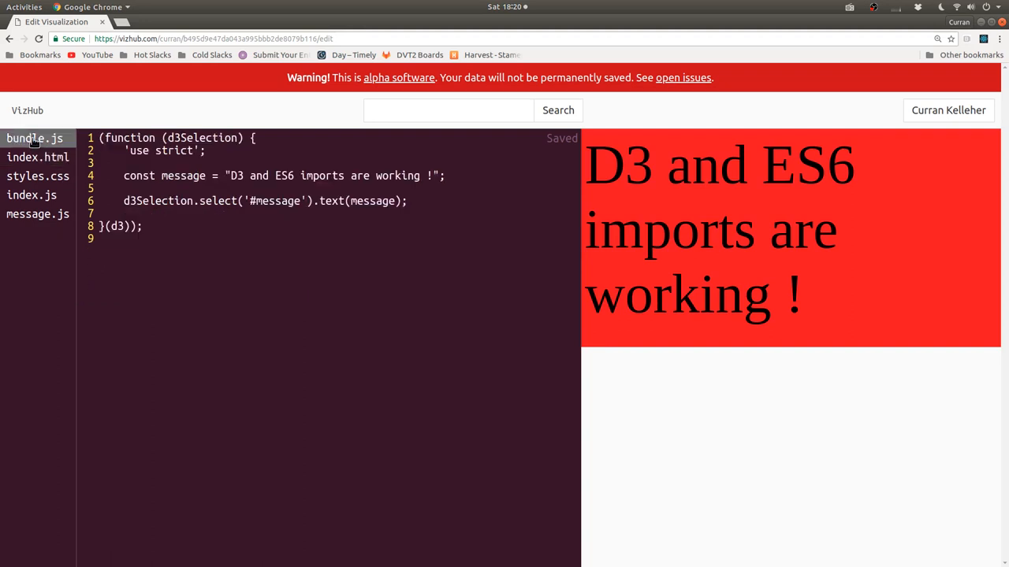
pyautogui.moveTo(32, 195)
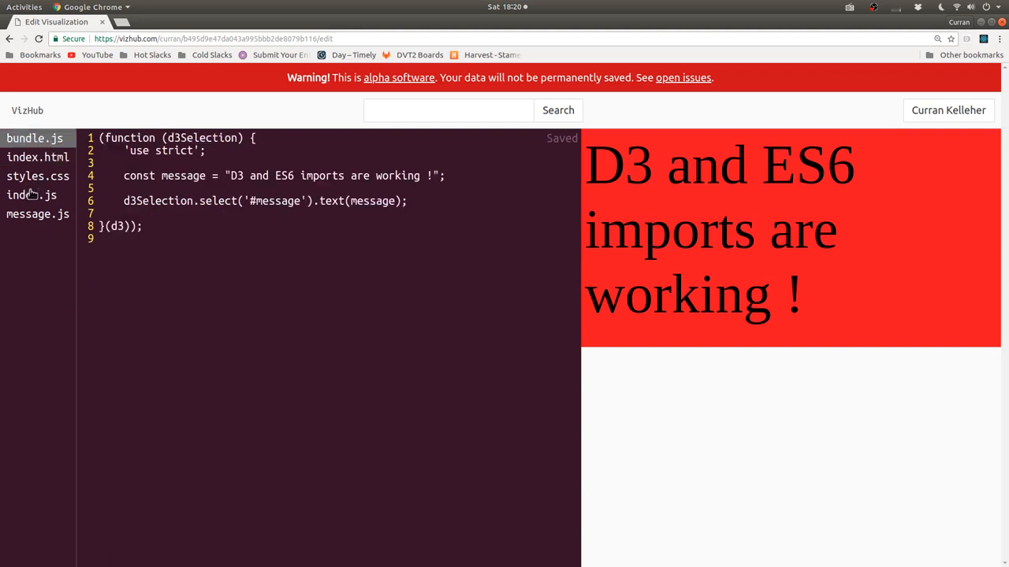
pyautogui.click(32, 195)
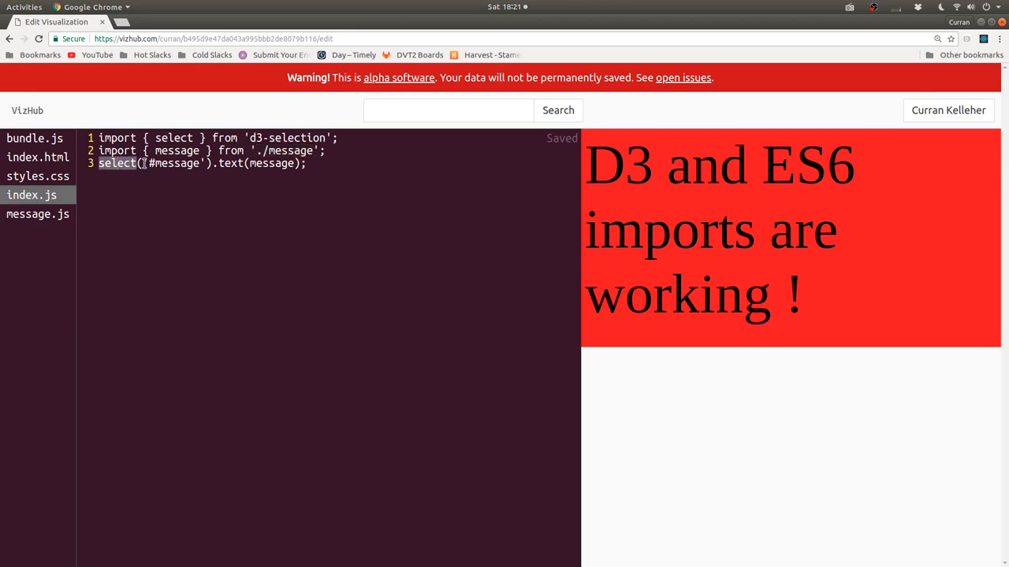
pyautogui.doubleClick(173, 163)
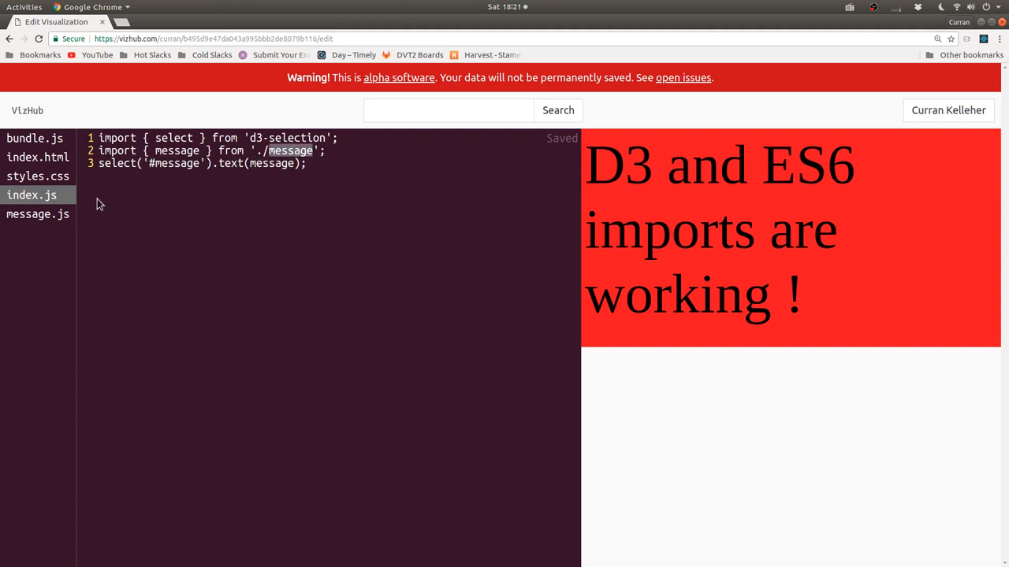
pyautogui.click(38, 215)
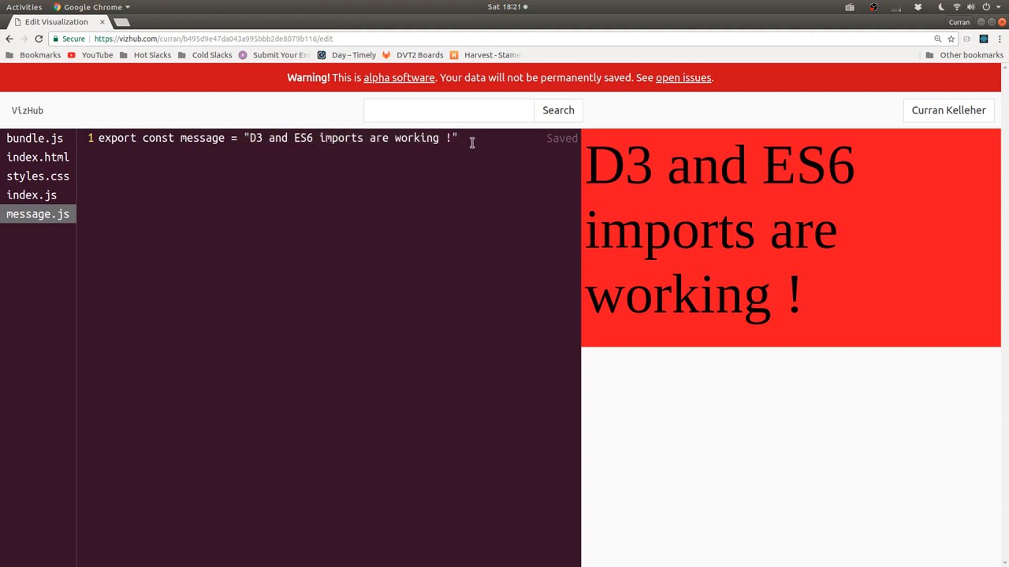
# Change 'working' to 'saved' in message.js and confirm it persists across index.html and message.js.
pyautogui.doubleClick(416, 138)
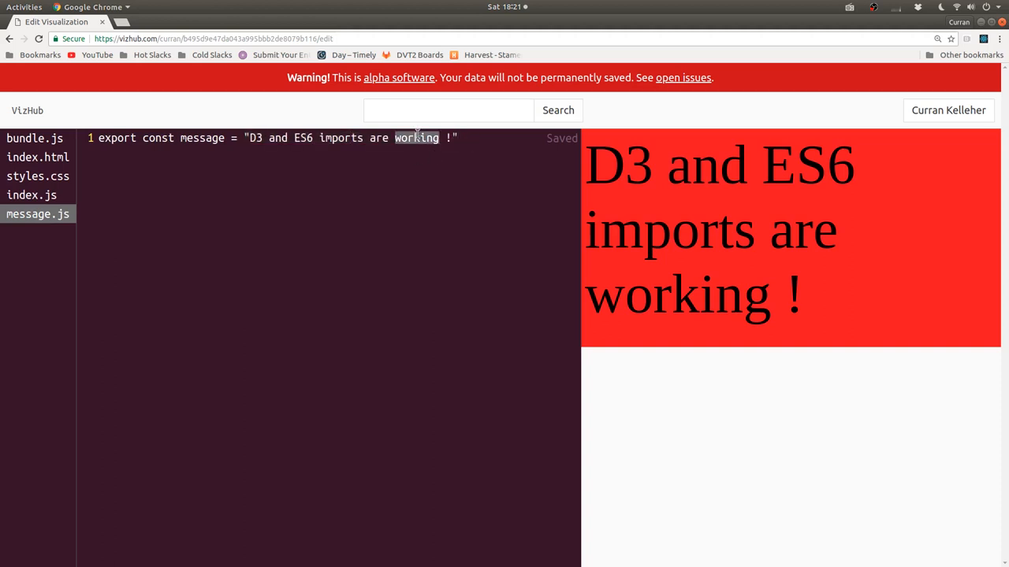
pyautogui.write('saved')
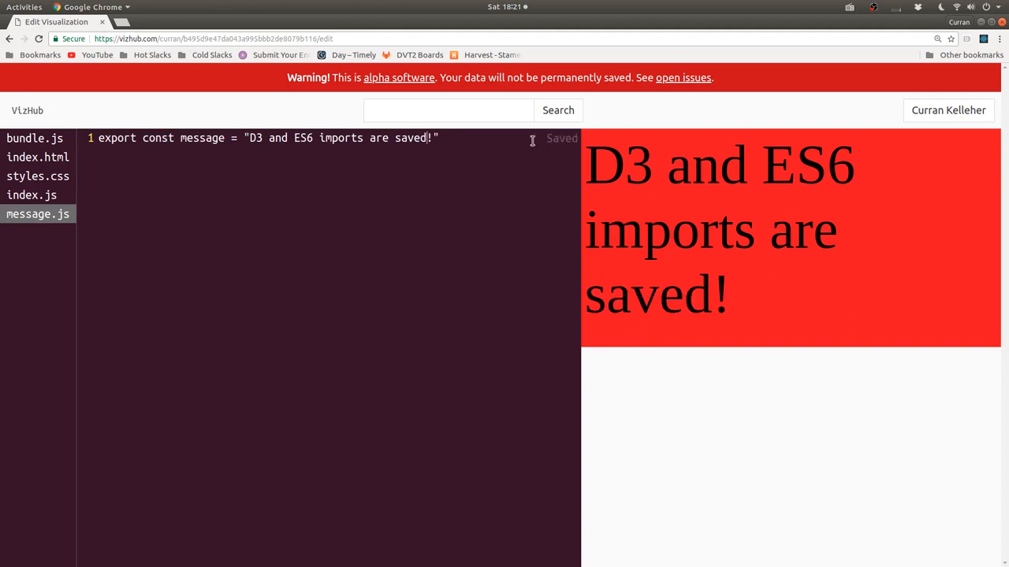
pyautogui.moveTo(472, 131)
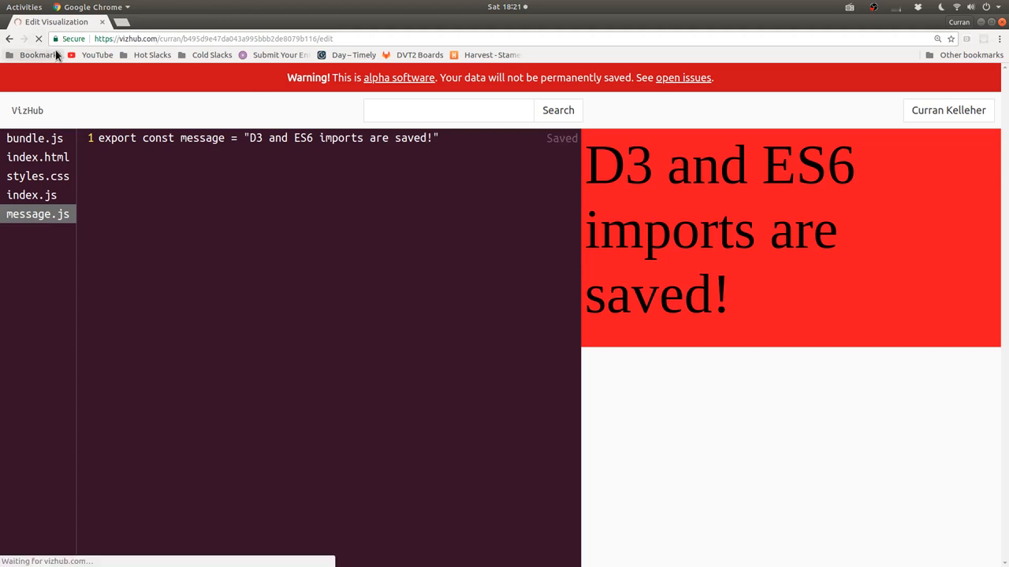
pyautogui.click(37, 157)
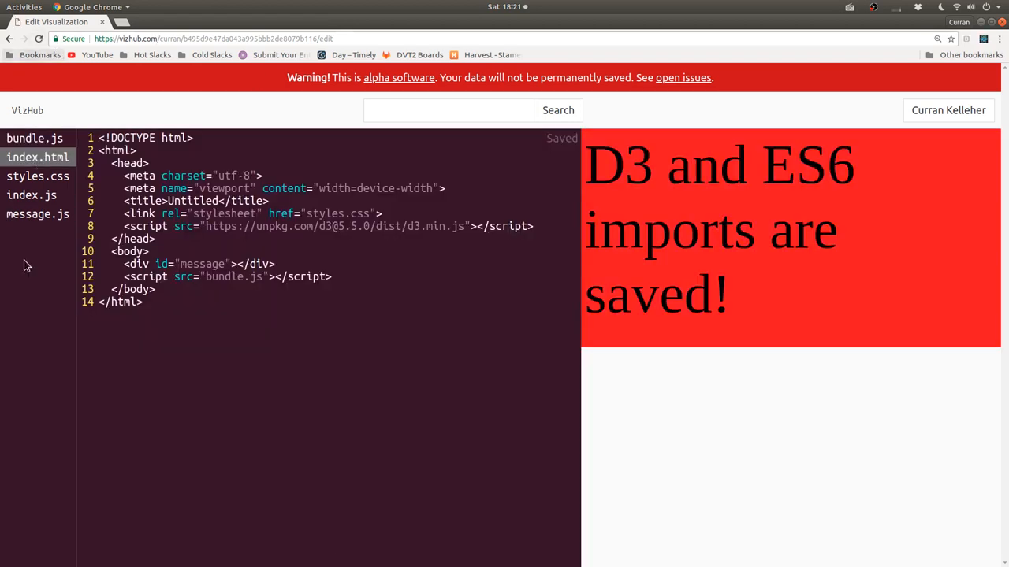
pyautogui.click(37, 215)
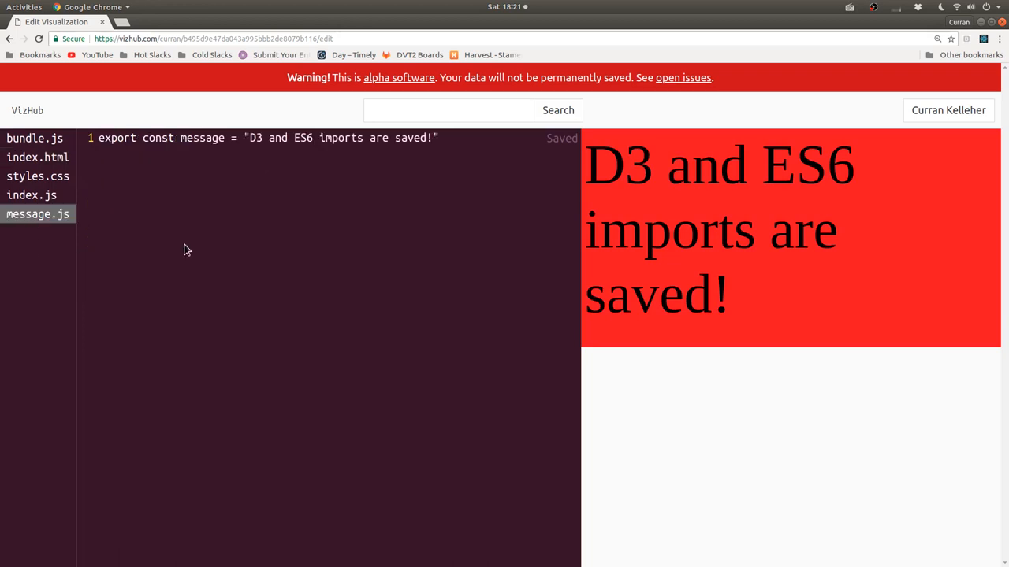
pyautogui.moveTo(45, 164)
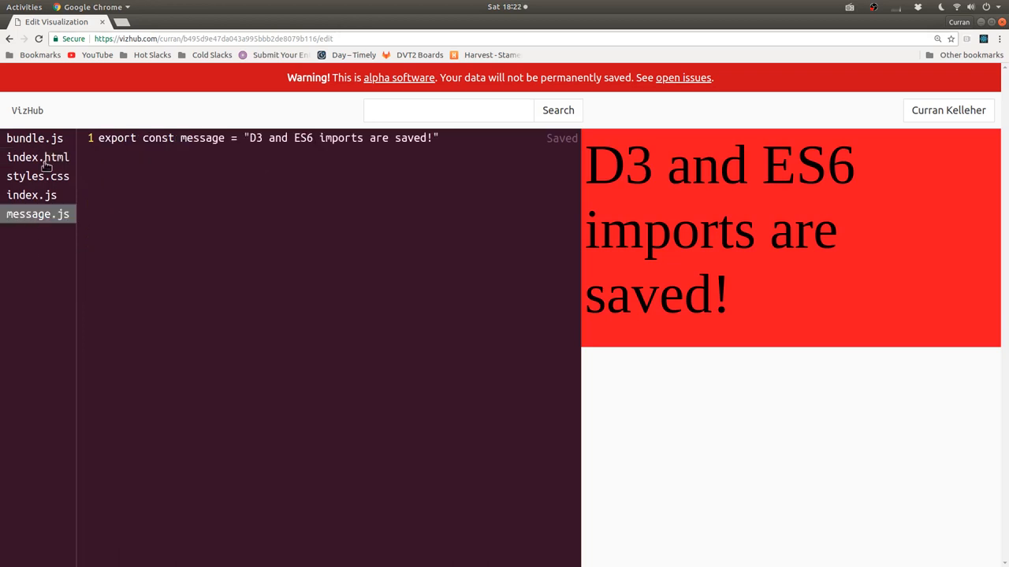
# In index.html, replace the message div and bundle script with an <svg> holding an empty <circle>.
pyautogui.click(38, 157)
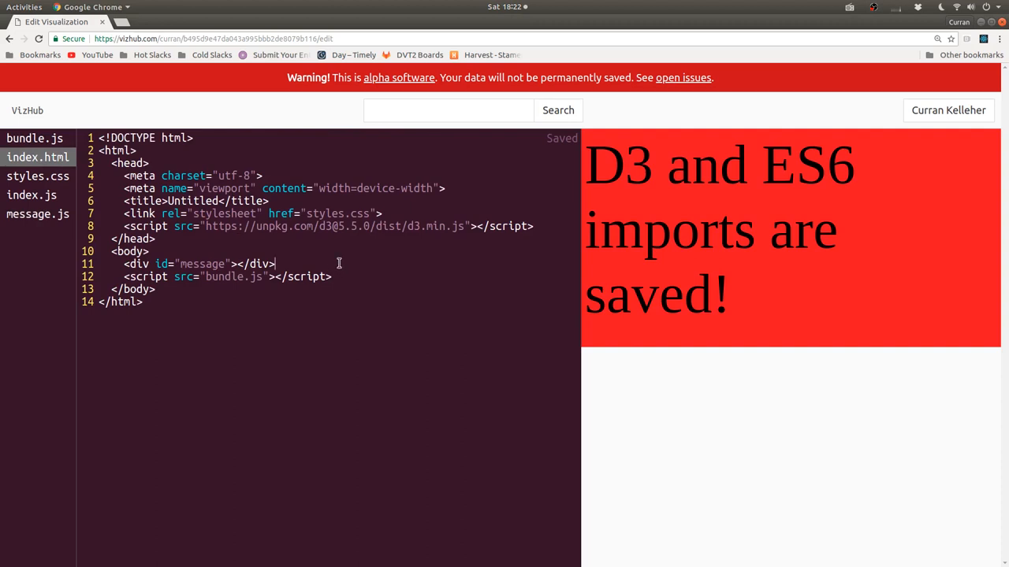
pyautogui.write('<svg>')
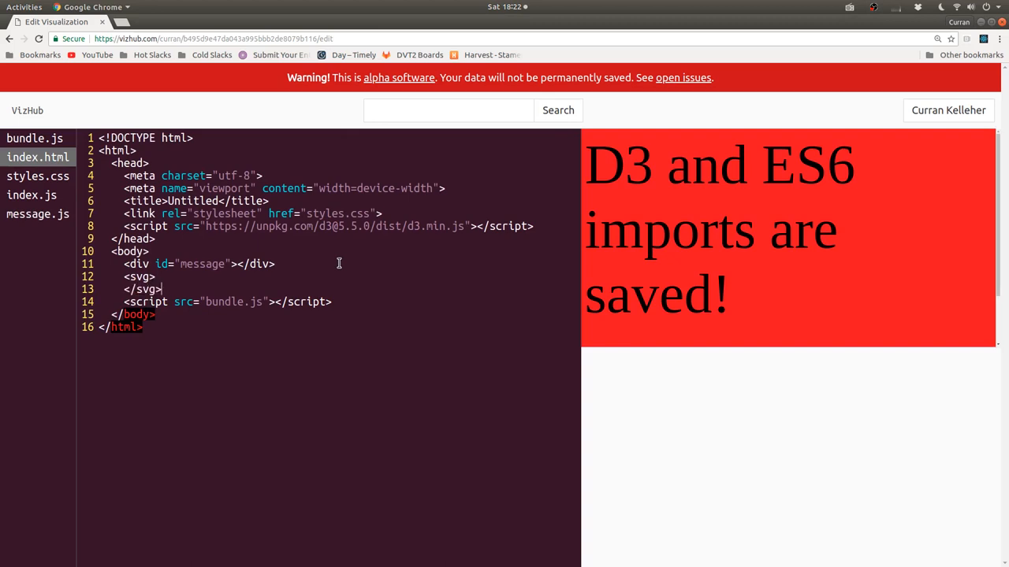
pyautogui.press('Return')
pyautogui.write('<')
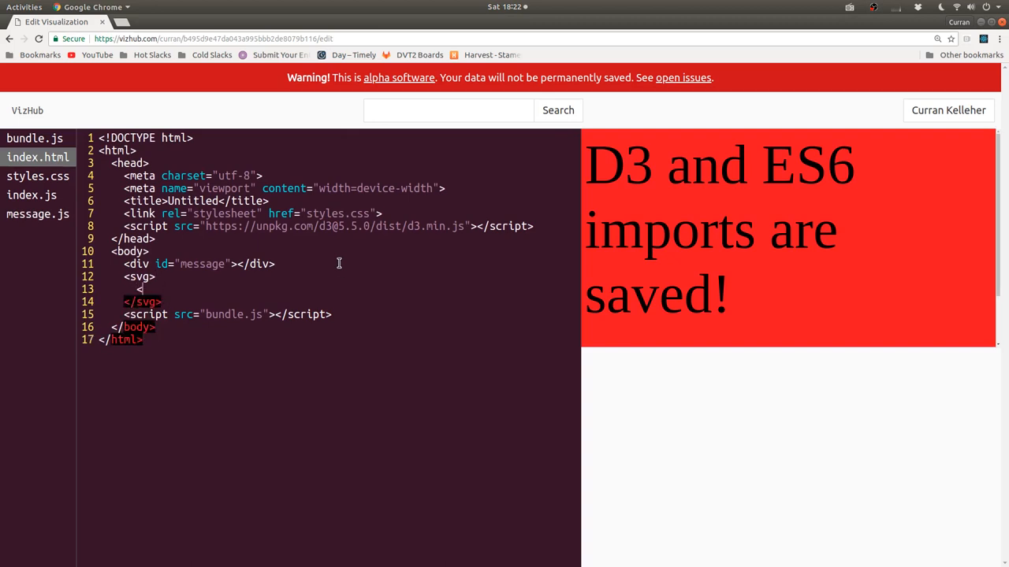
pyautogui.write('circle')
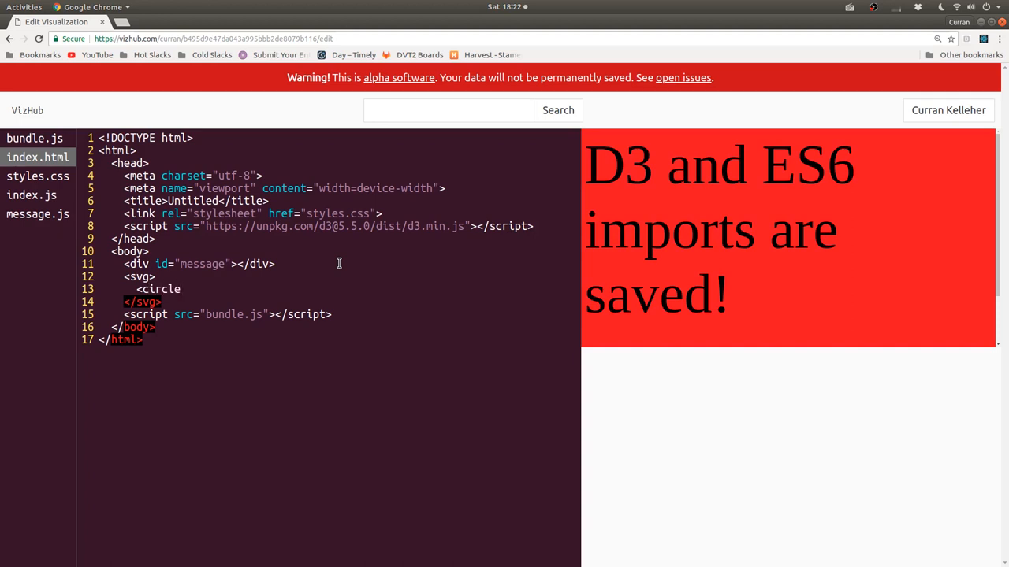
pyautogui.write('></circl')
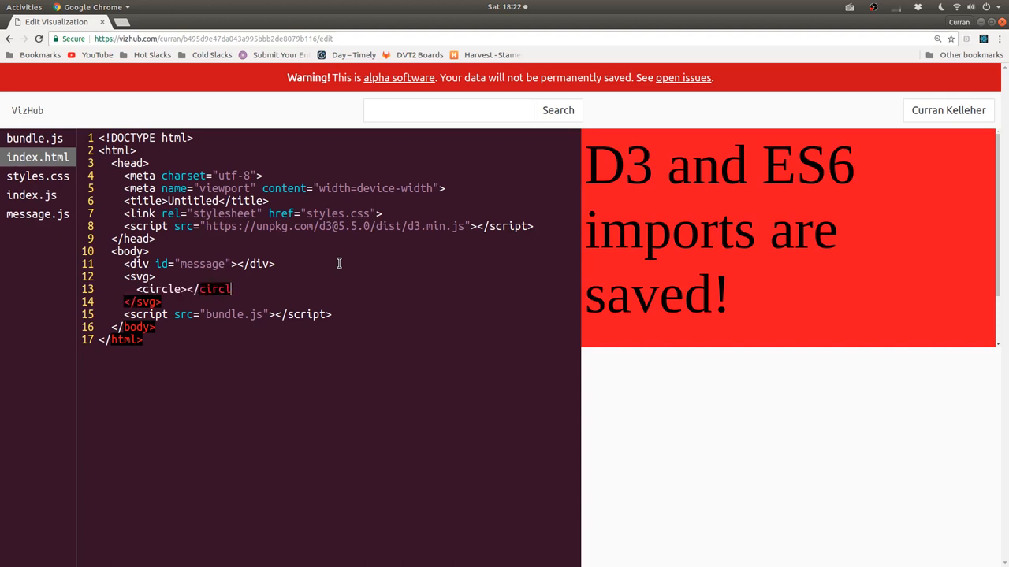
pyautogui.write('e>')
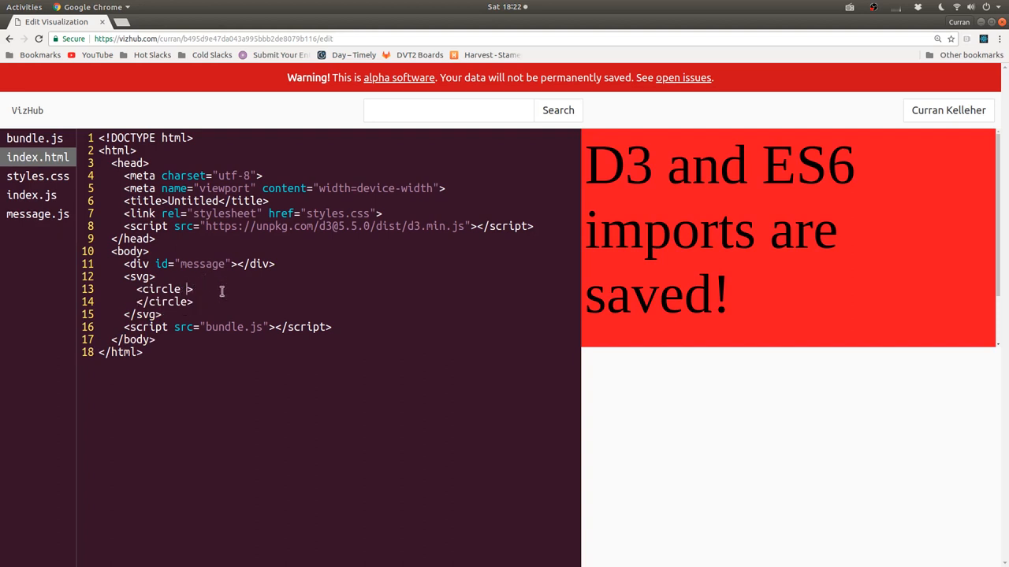
pyautogui.write('cx')
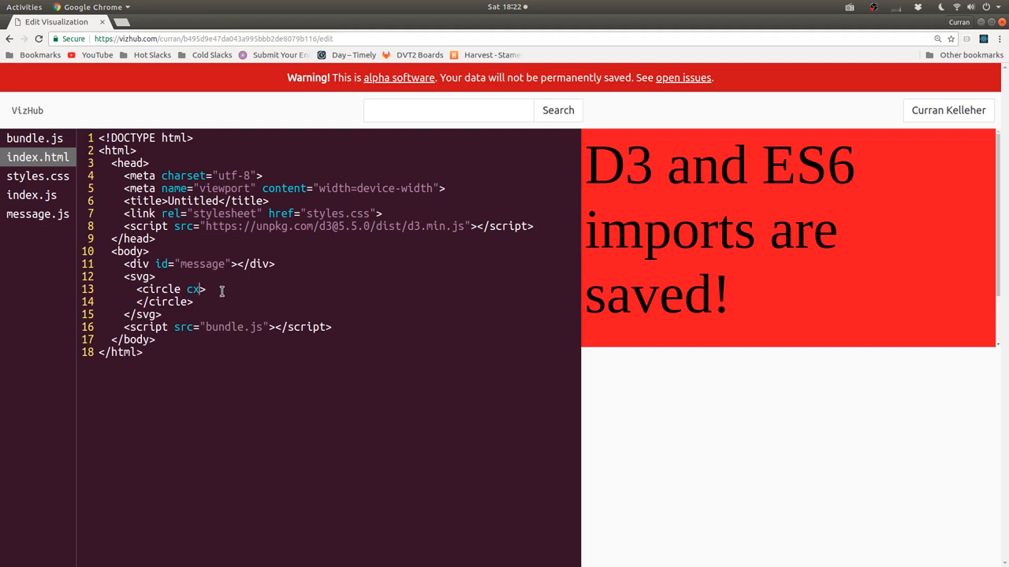
pyautogui.press('BackSpace')
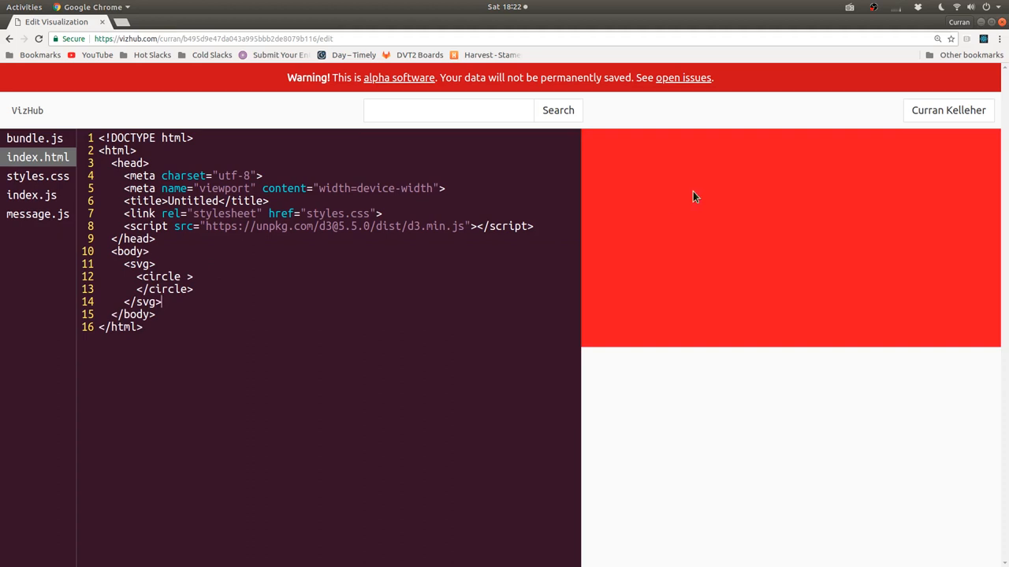
# After glancing at styles.css, give the circle r="100" in index.html and save.
pyautogui.click(38, 177)
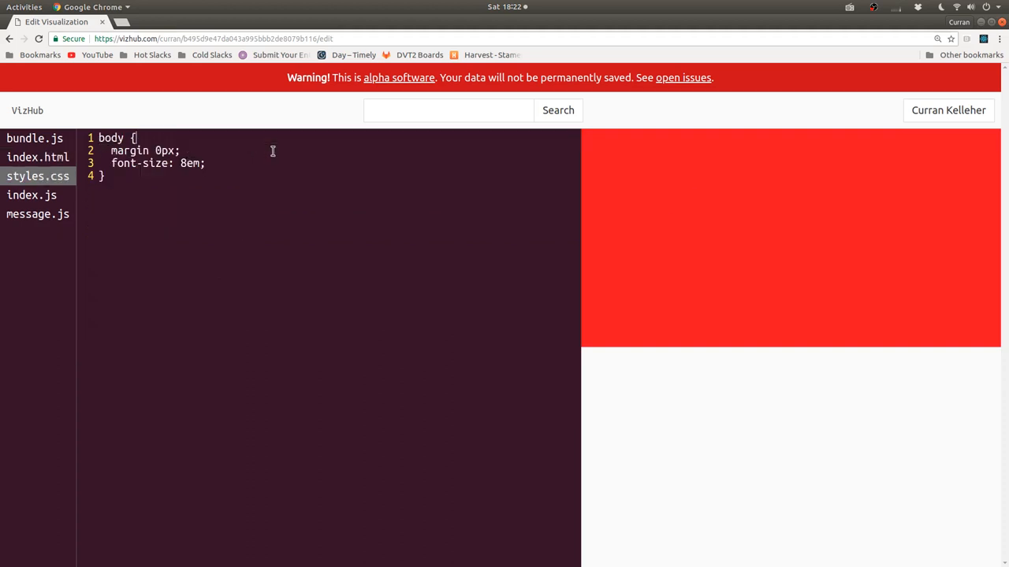
pyautogui.click(38, 158)
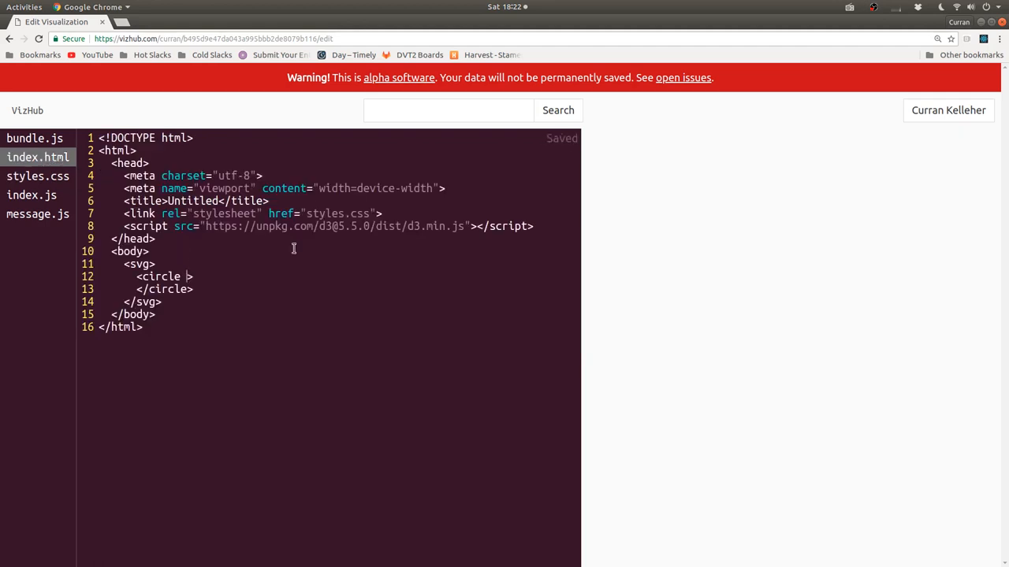
pyautogui.write('r=')
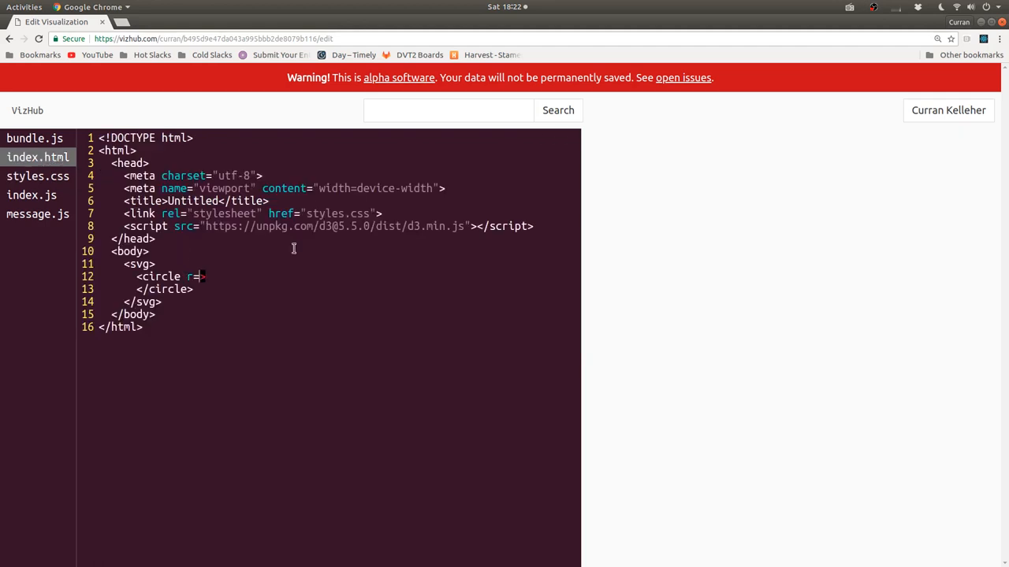
pyautogui.write('"10"')
pyautogui.press('Return')
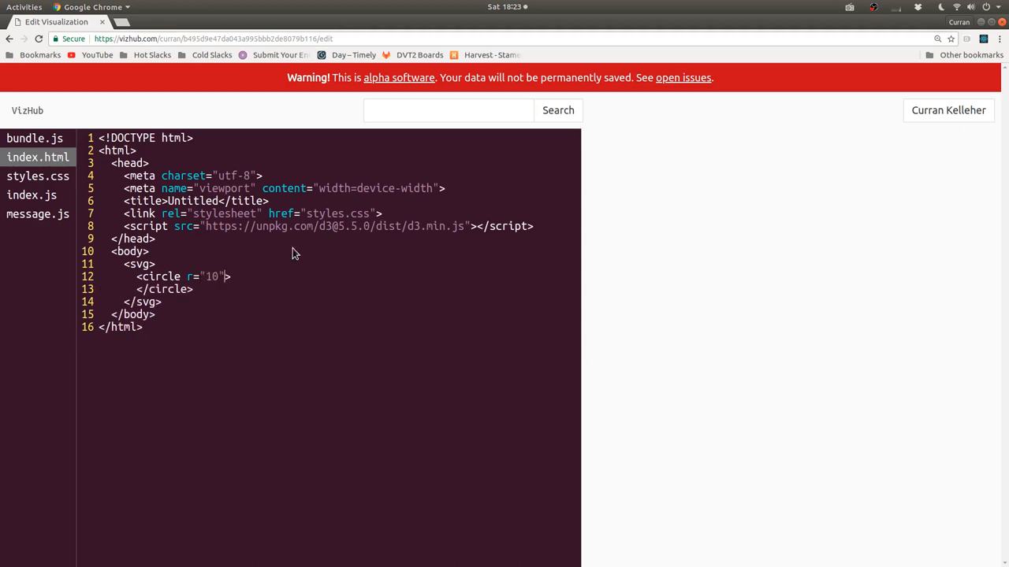
pyautogui.moveTo(593, 143)
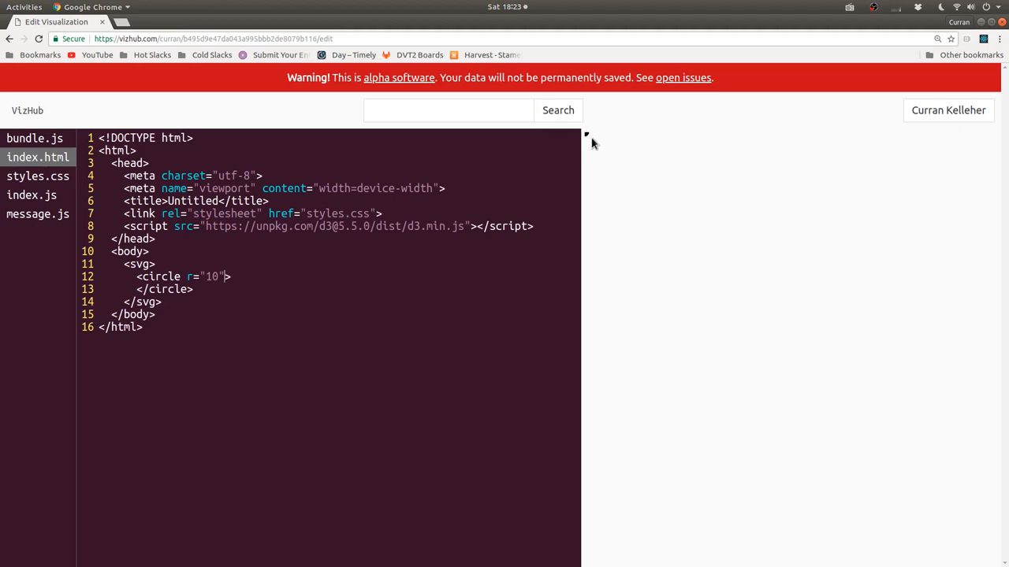
pyautogui.press('ctrl+s')
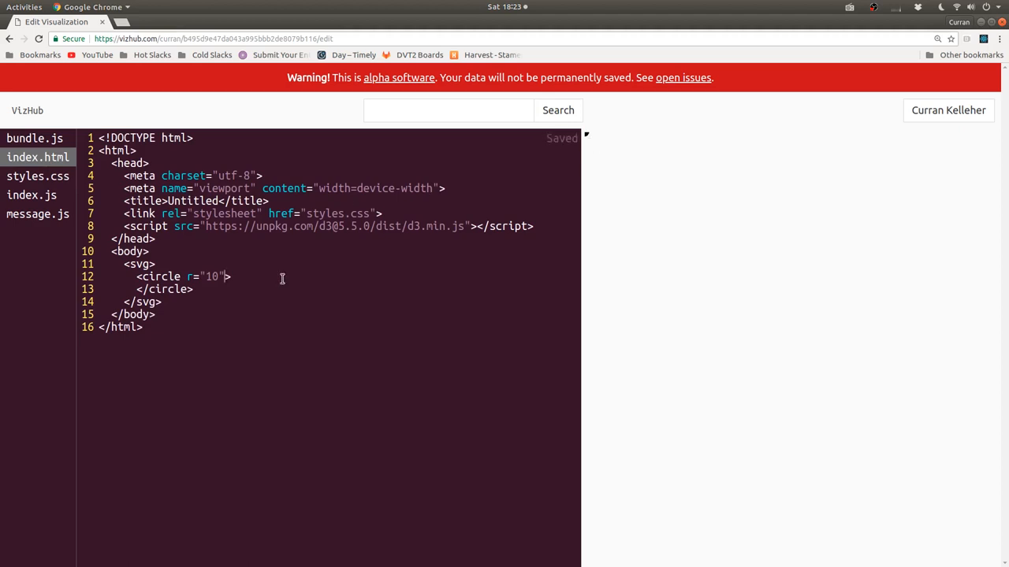
pyautogui.write('0')
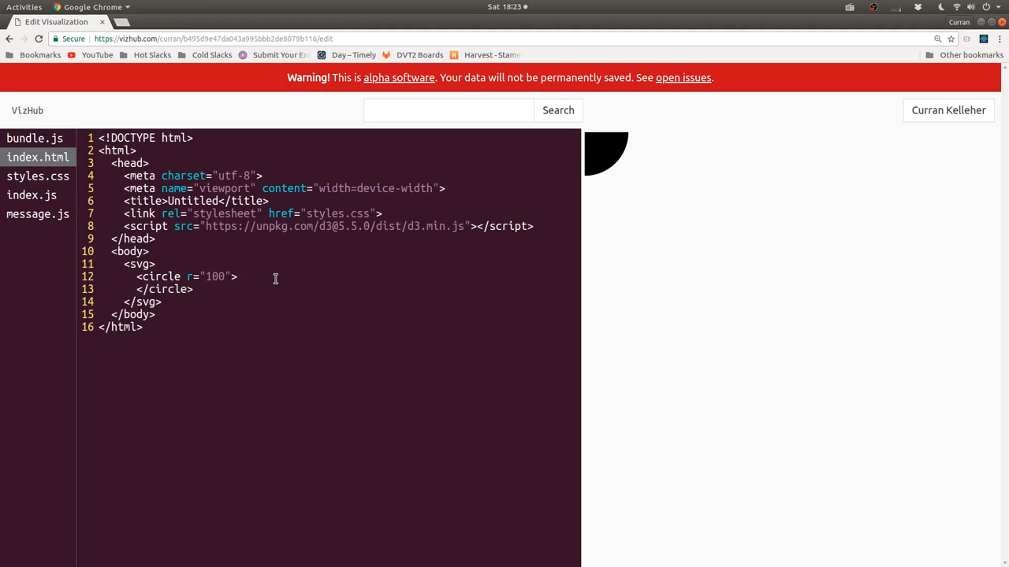
# Add cx="100" and cy="100" to the circle and save so it moves into view.
pyautogui.press('ctrl+s')
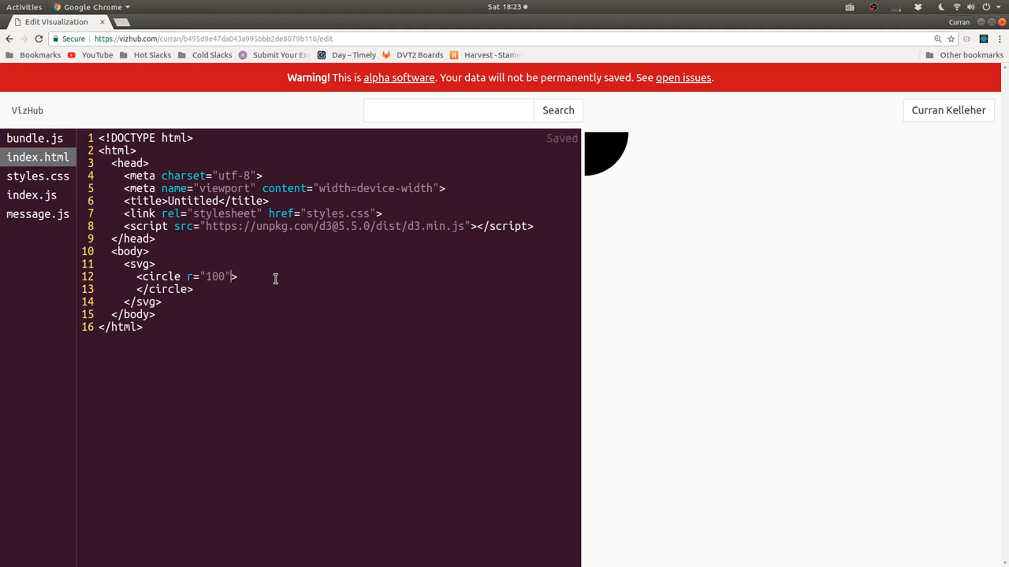
pyautogui.write('cx=')
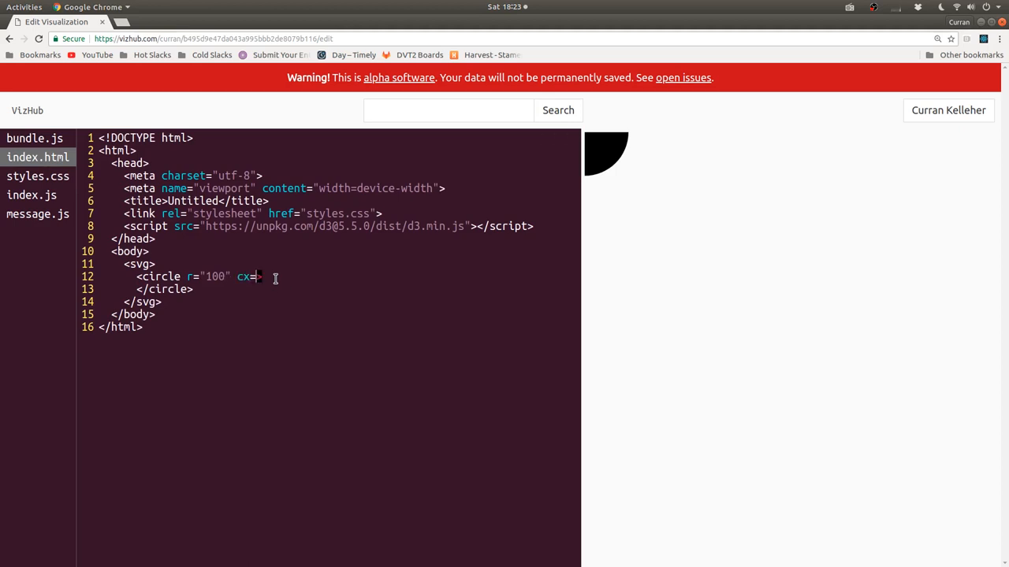
pyautogui.write('100"')
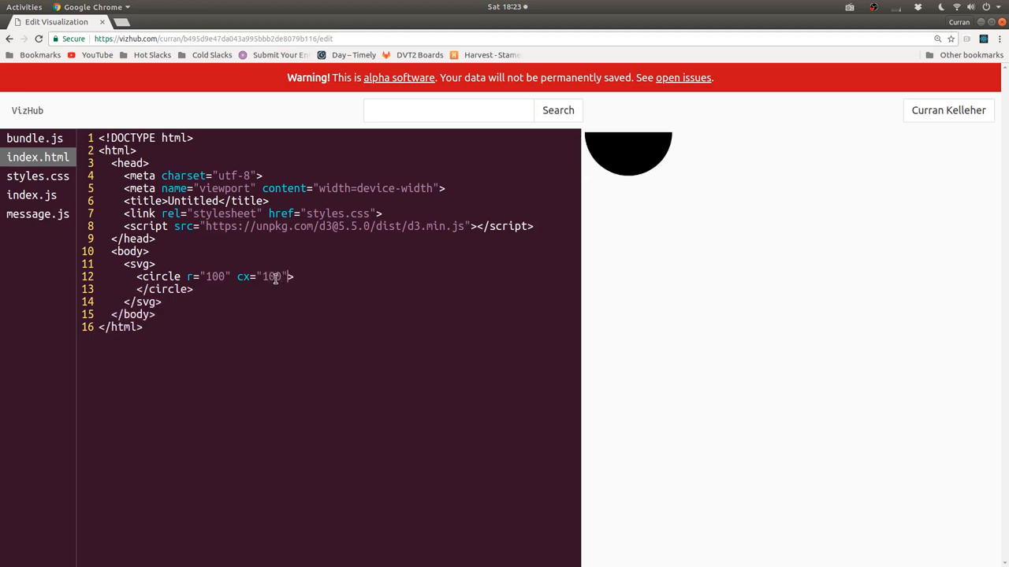
pyautogui.write('c')
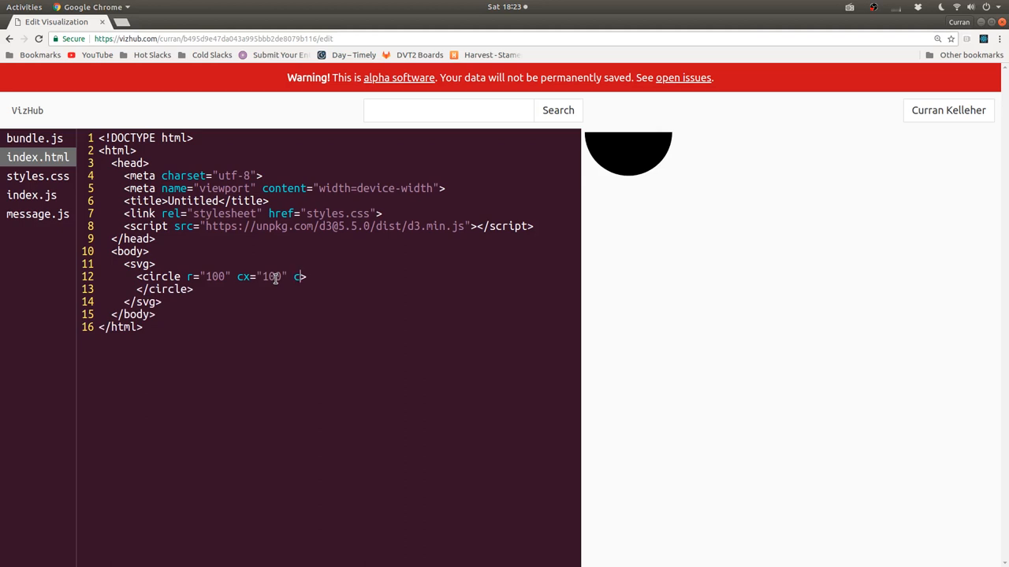
pyautogui.write('cy="100')
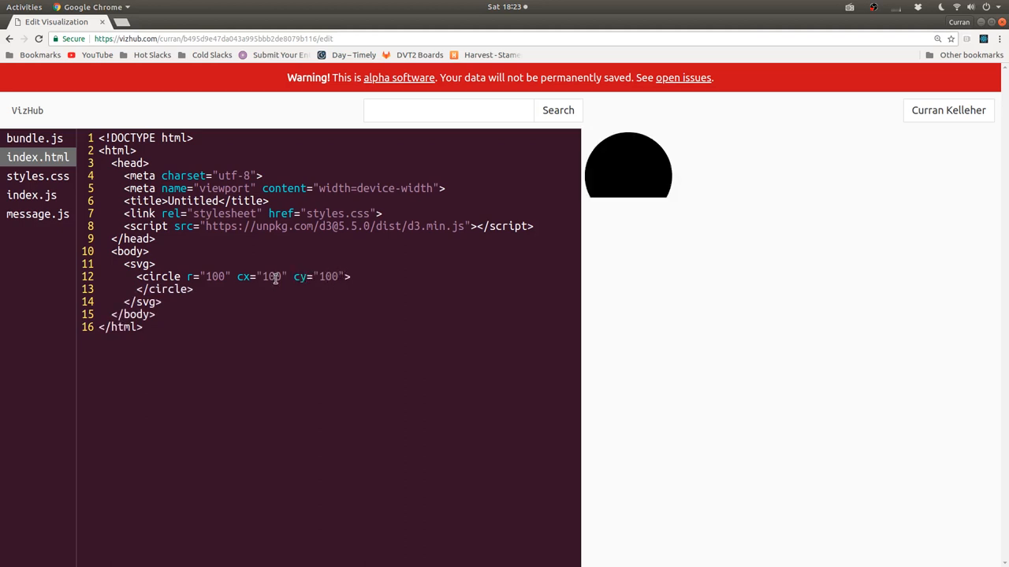
pyautogui.press('ctrl+s')
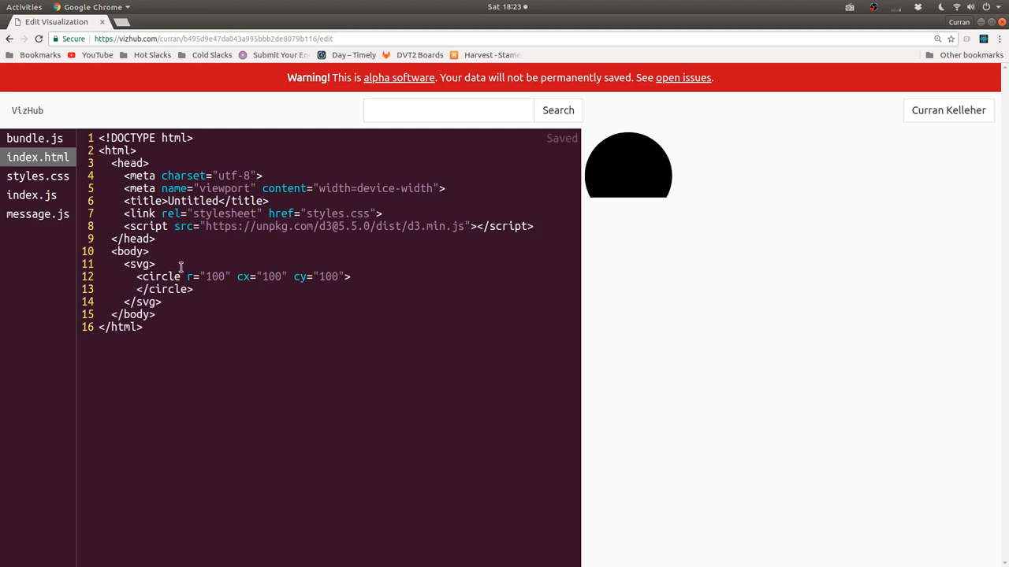
# Set the svg to width="960" height="500" and save so the whole circle shows.
pyautogui.write('width')
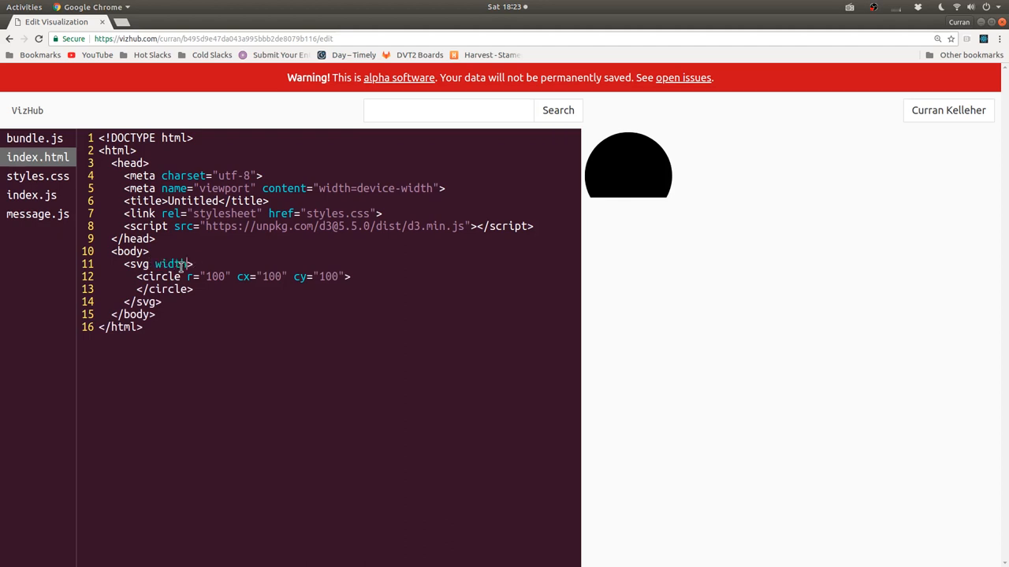
pyautogui.write('="')
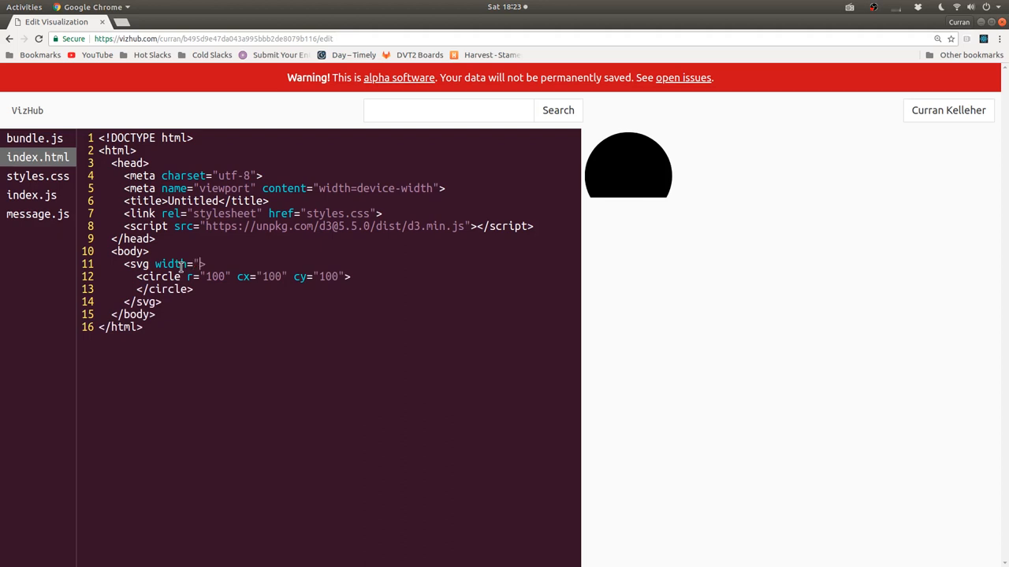
pyautogui.write('960" height="5')
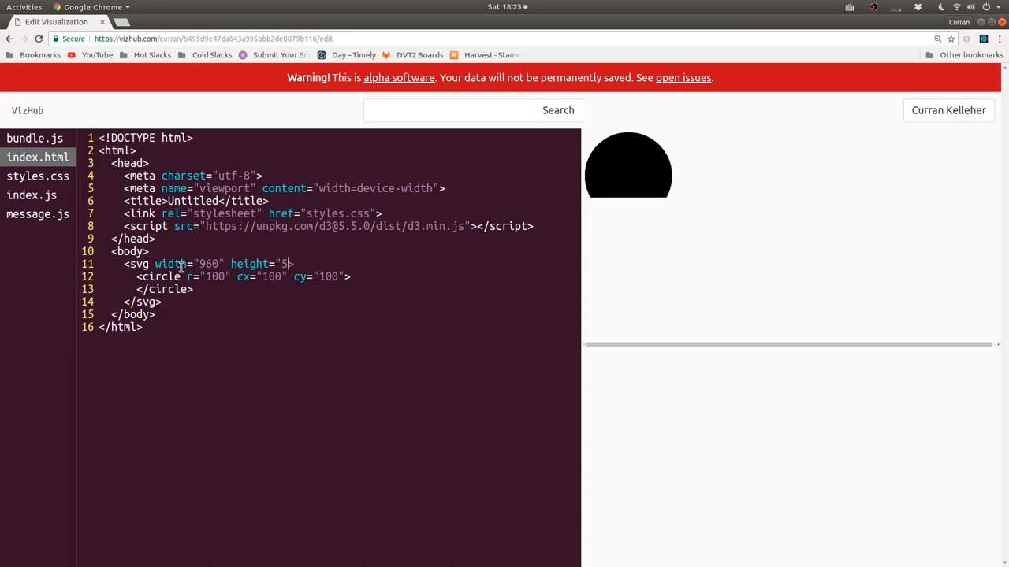
pyautogui.write('00')
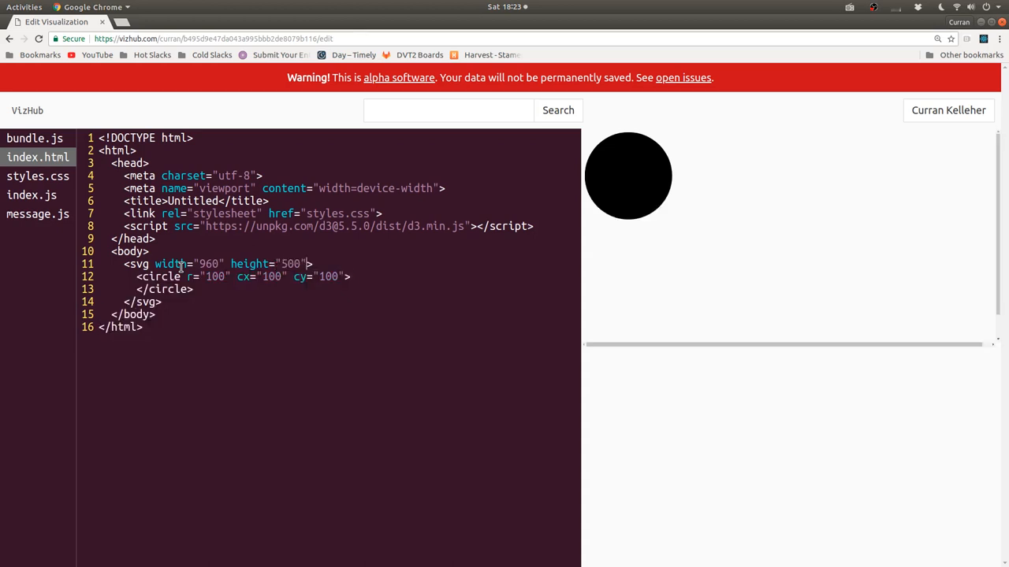
pyautogui.press('ctrl+s')
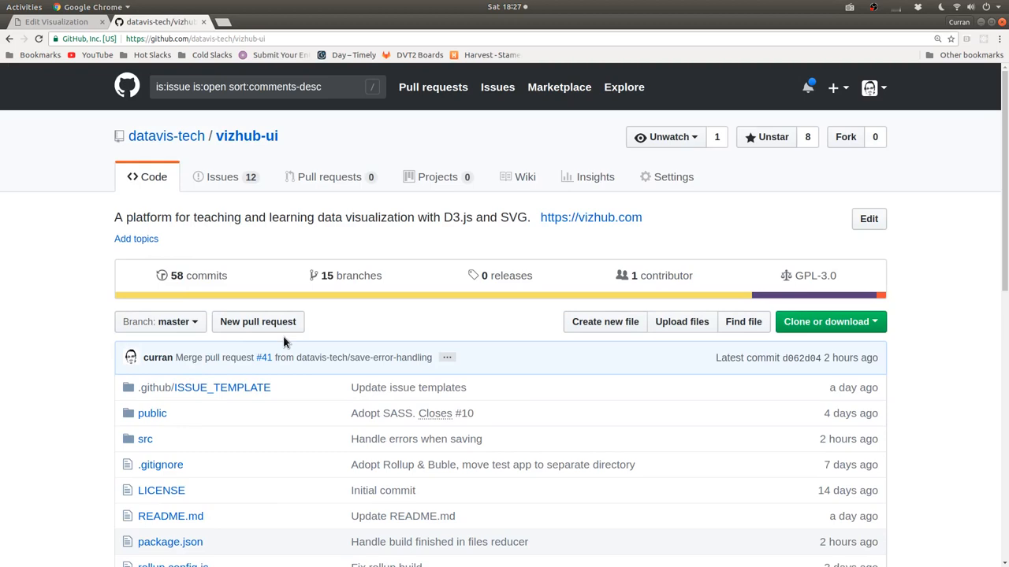
# Scroll the vizhub-ui README and follow its public backlog link to the repository page.
pyautogui.scroll(-3)
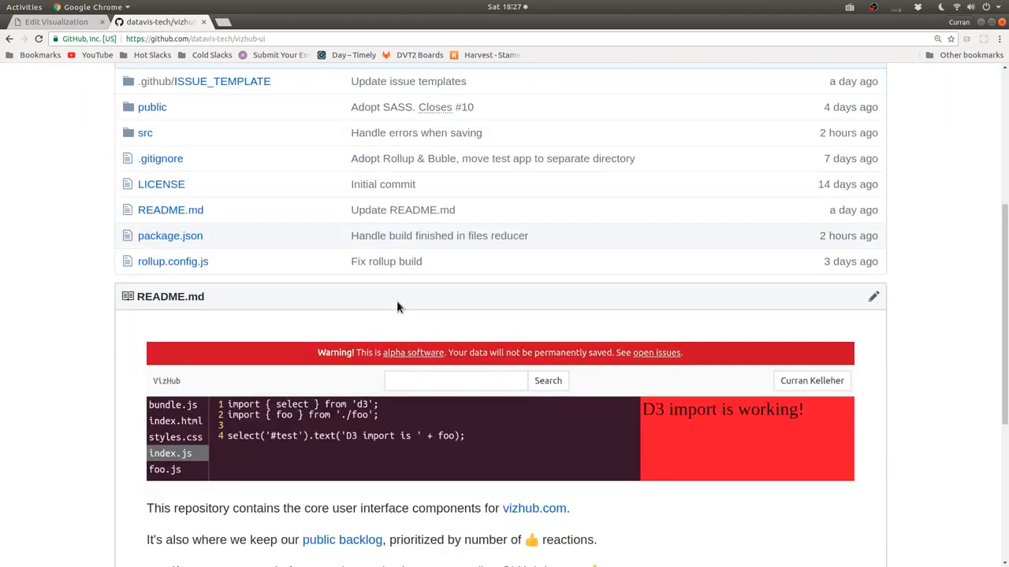
pyautogui.scroll(-3)
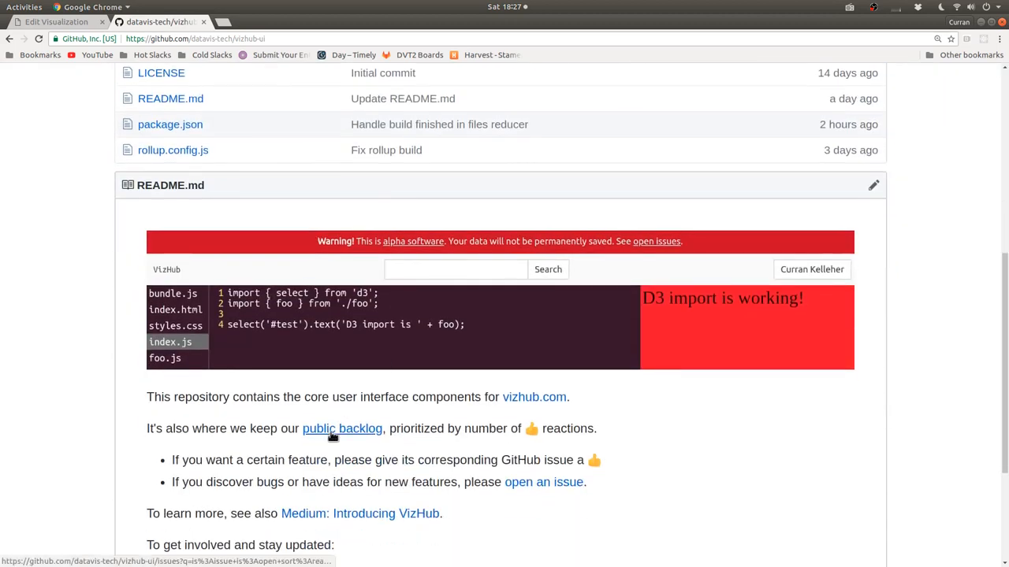
pyautogui.click(342, 429)
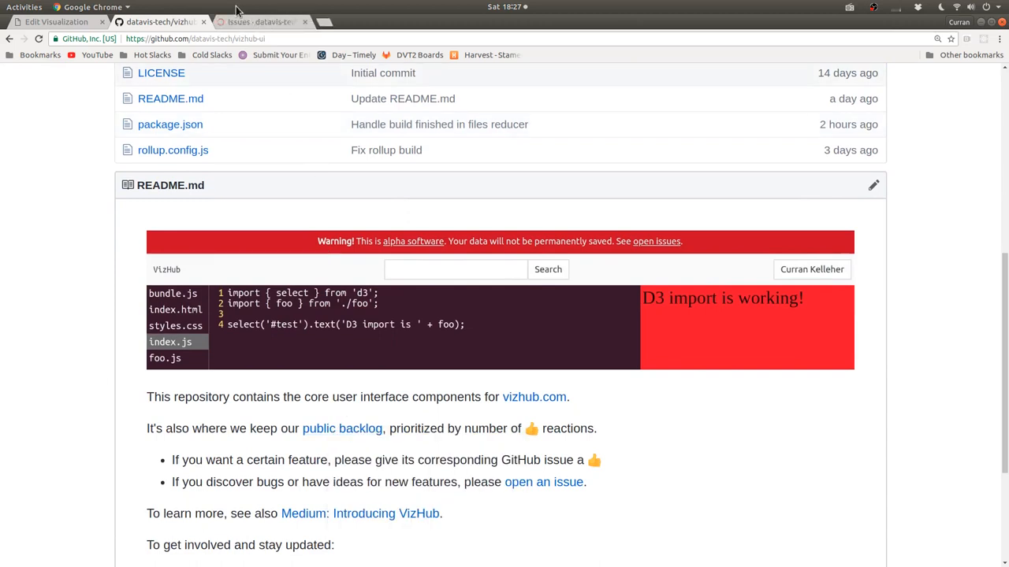
# List vizhub-ui's open issues, check the Get Started Tutorial issue, and scan the reaction-sorted list.
pyautogui.click(260, 22)
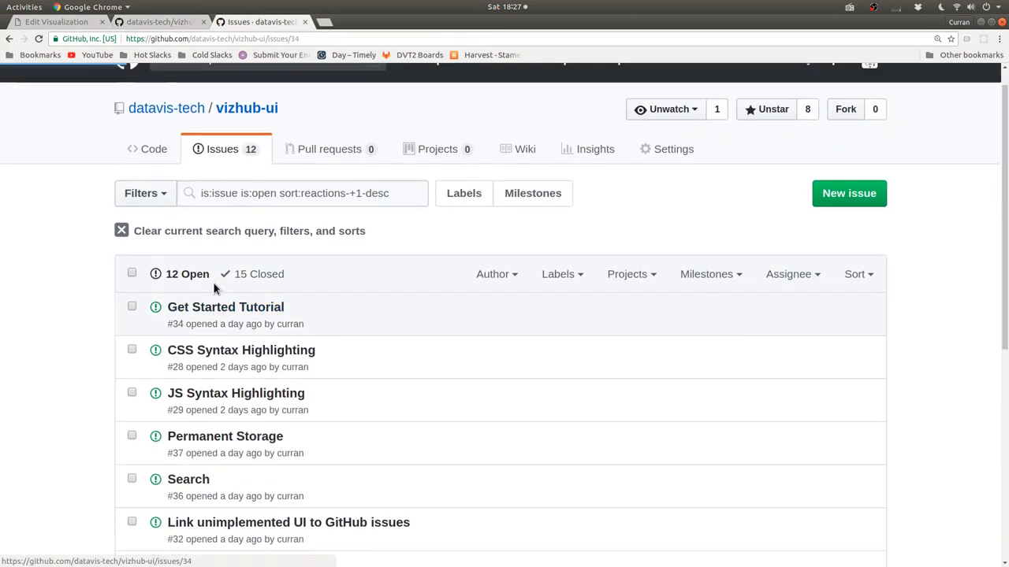
pyautogui.click(226, 306)
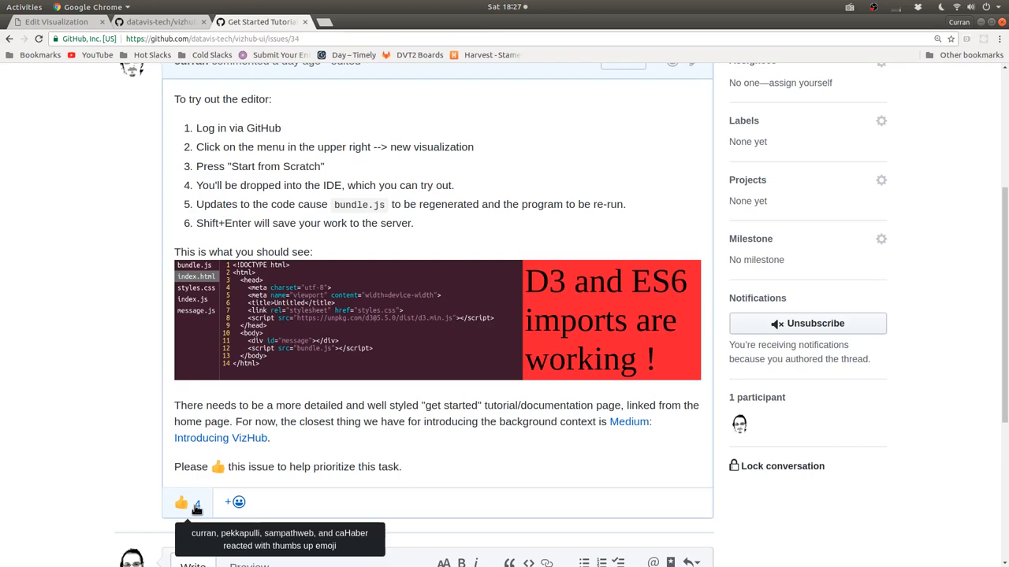
pyautogui.click(10, 37)
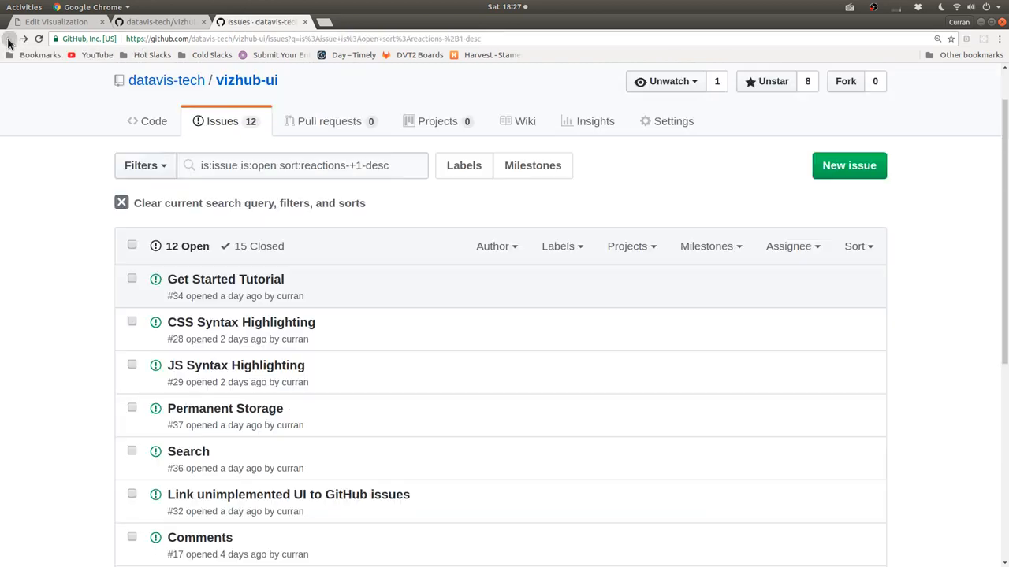
pyautogui.scroll(-3)
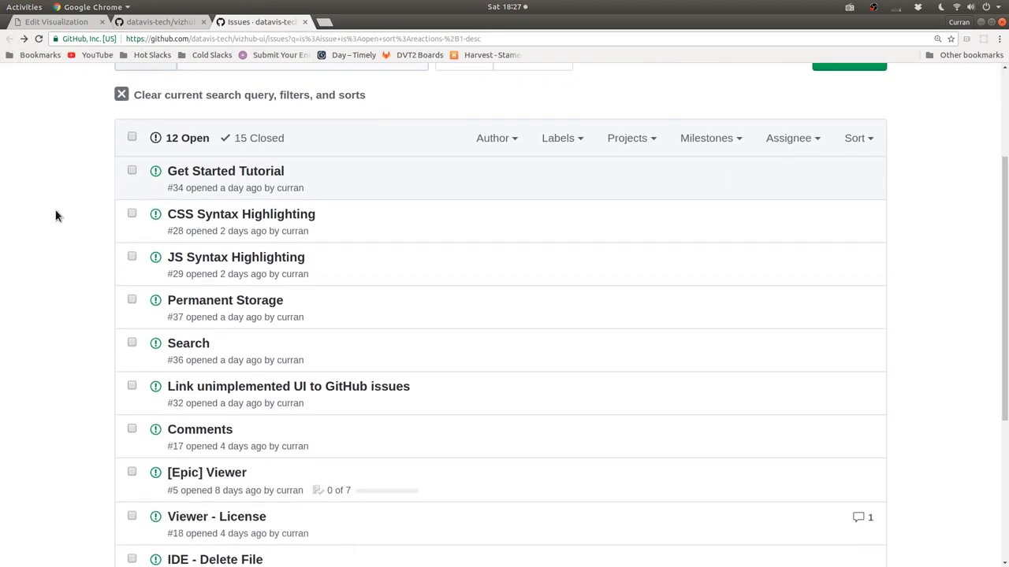
pyautogui.scroll(3)
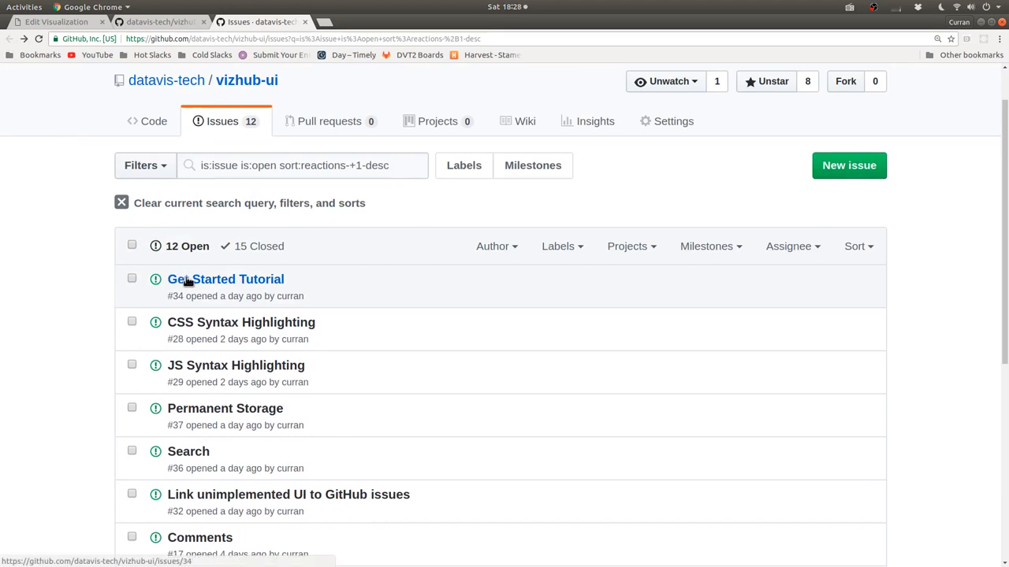
pyautogui.scroll(-3)
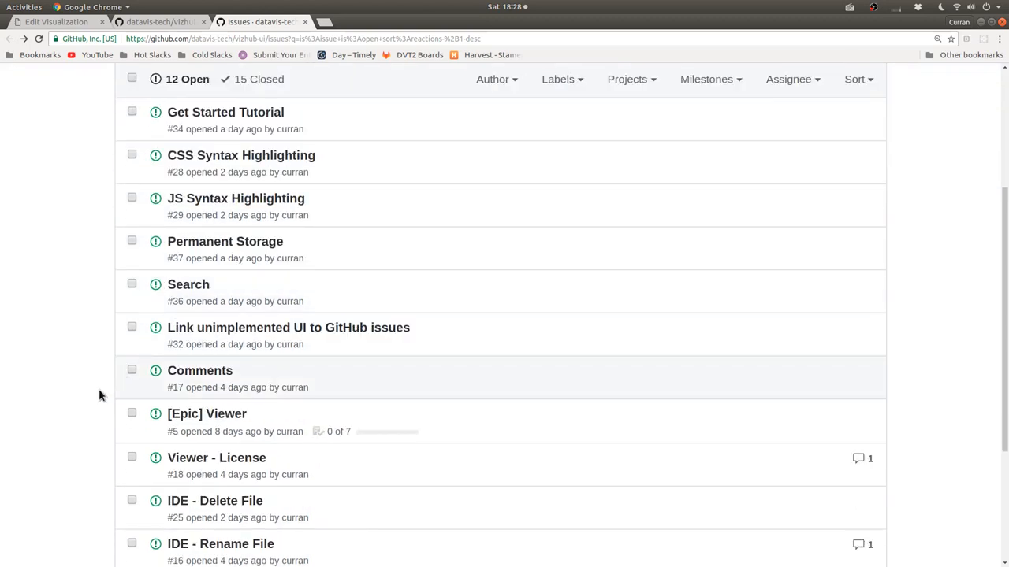
pyautogui.scroll(3)
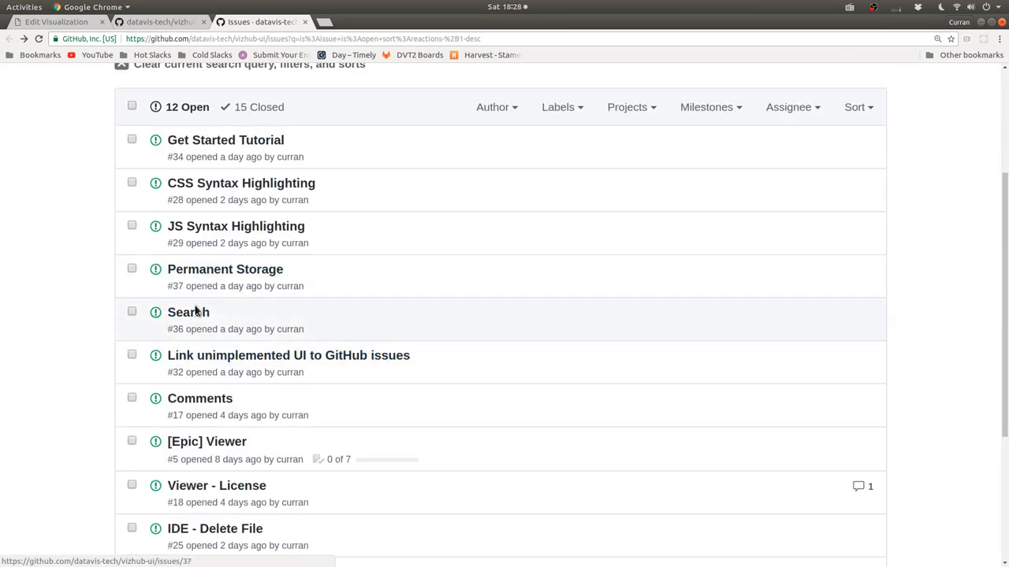
# Review the Search issue (#36) and its thumbs-up, then return to the open issues list.
pyautogui.click(187, 313)
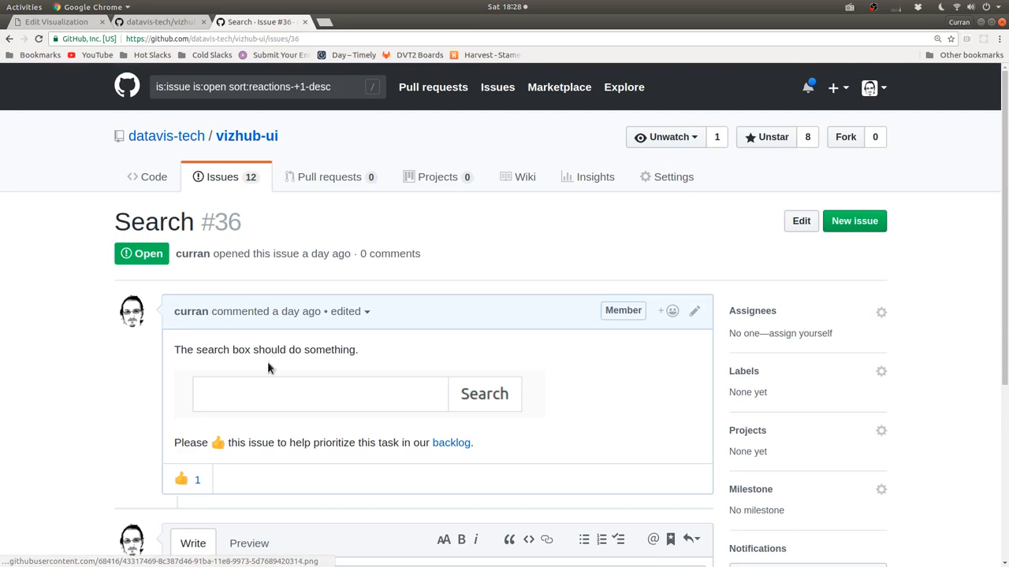
pyautogui.moveTo(240, 212)
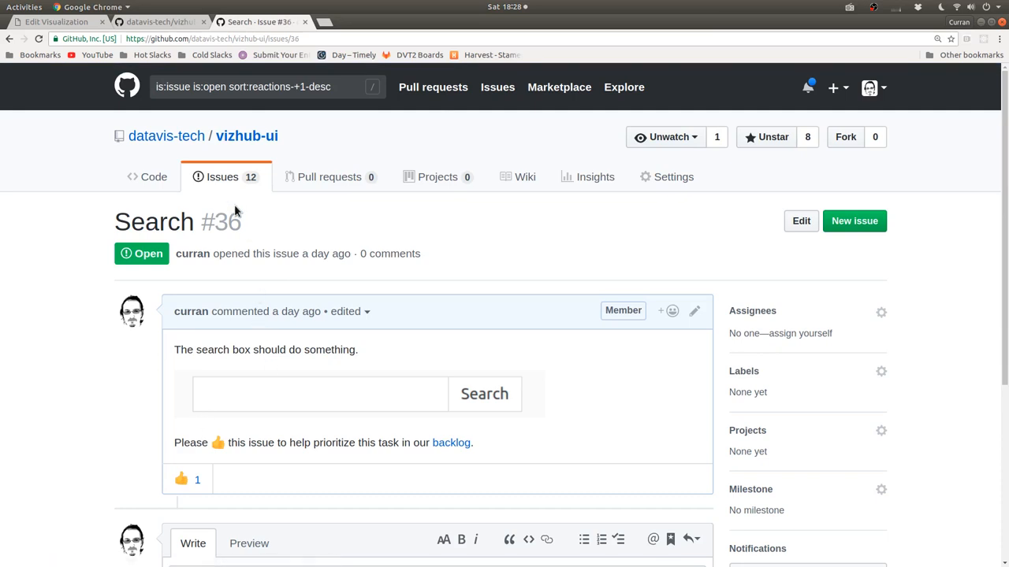
pyautogui.moveTo(260, 227)
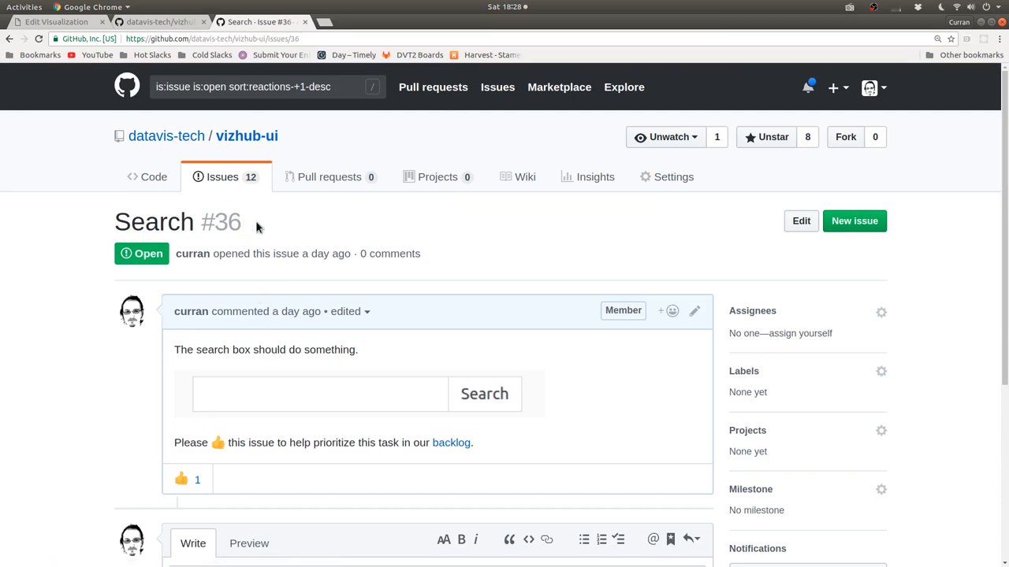
pyautogui.scroll(-3)
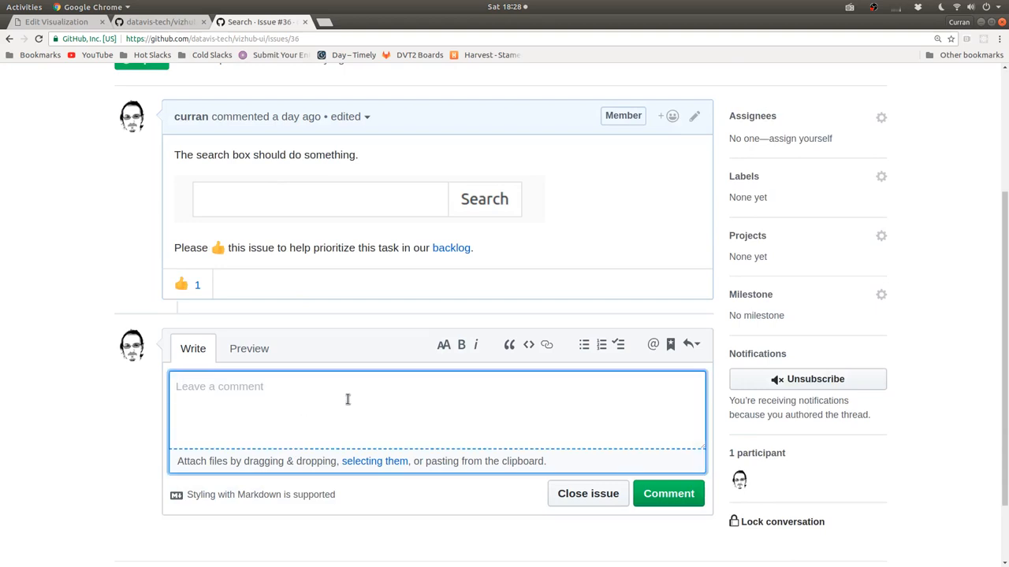
pyautogui.scroll(3)
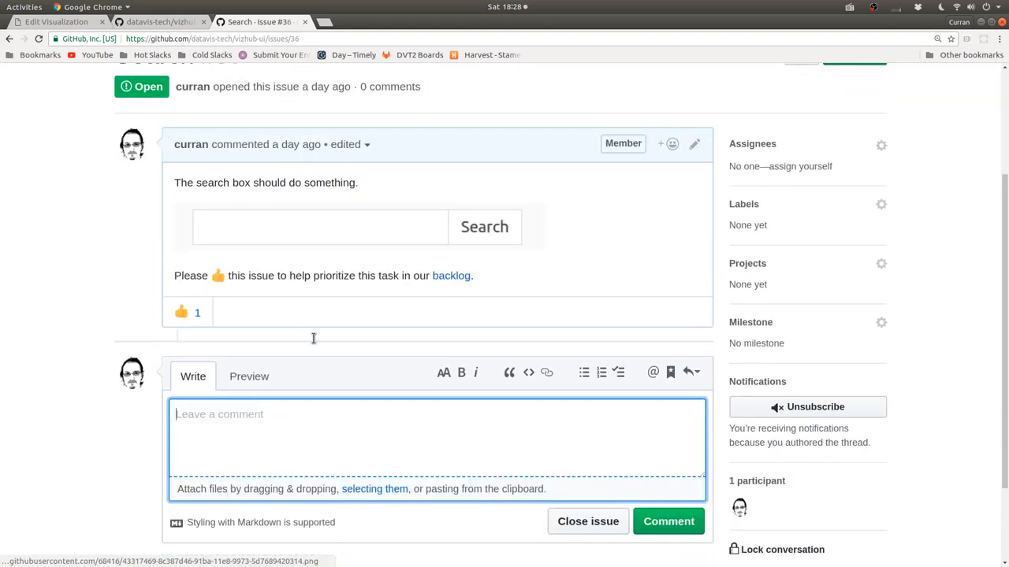
pyautogui.moveTo(298, 410)
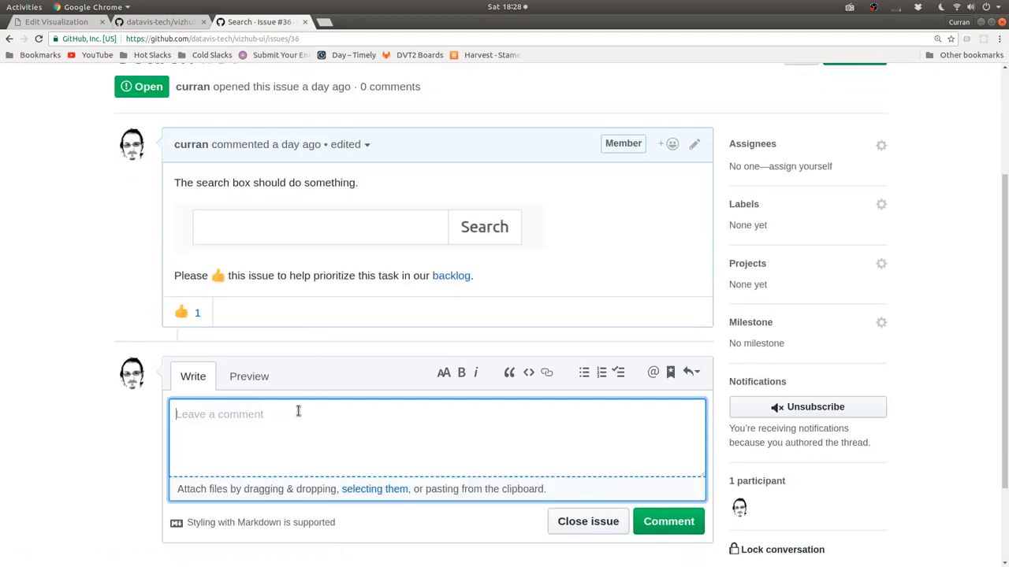
pyautogui.moveTo(277, 423)
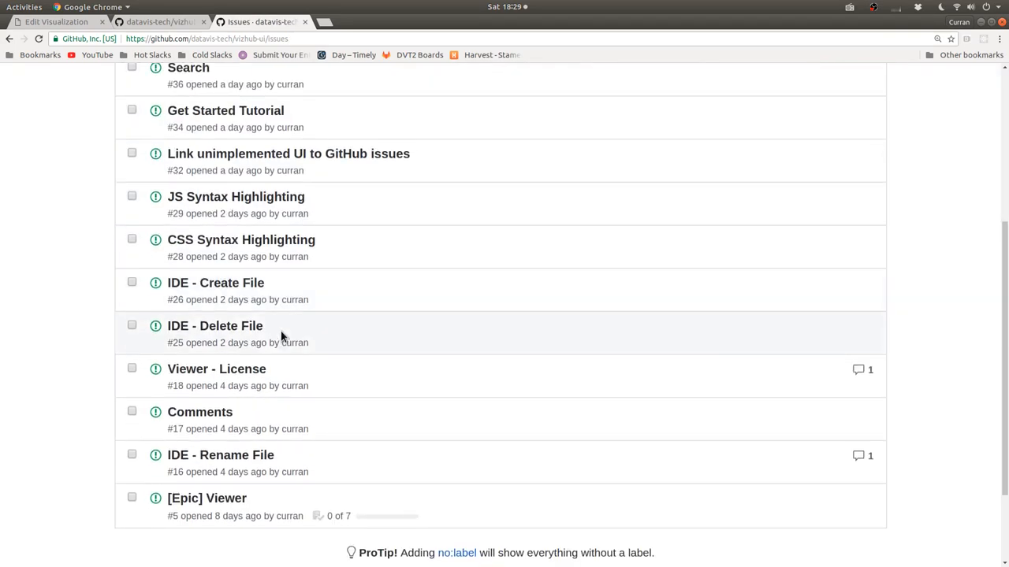
pyautogui.scroll(3)
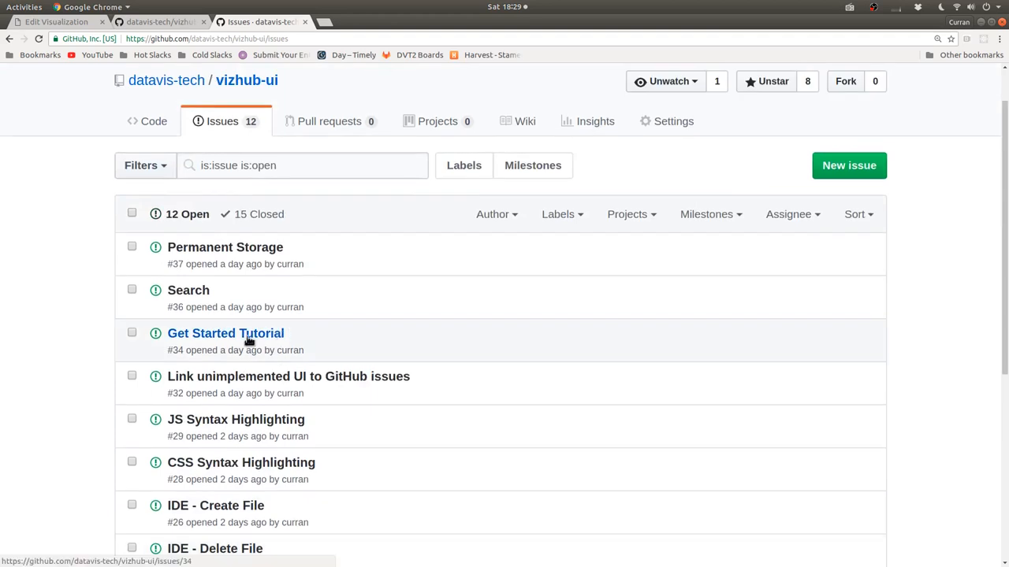
# Start an Upvotable issue titled 'Profile Page' with room for a description.
pyautogui.click(848, 166)
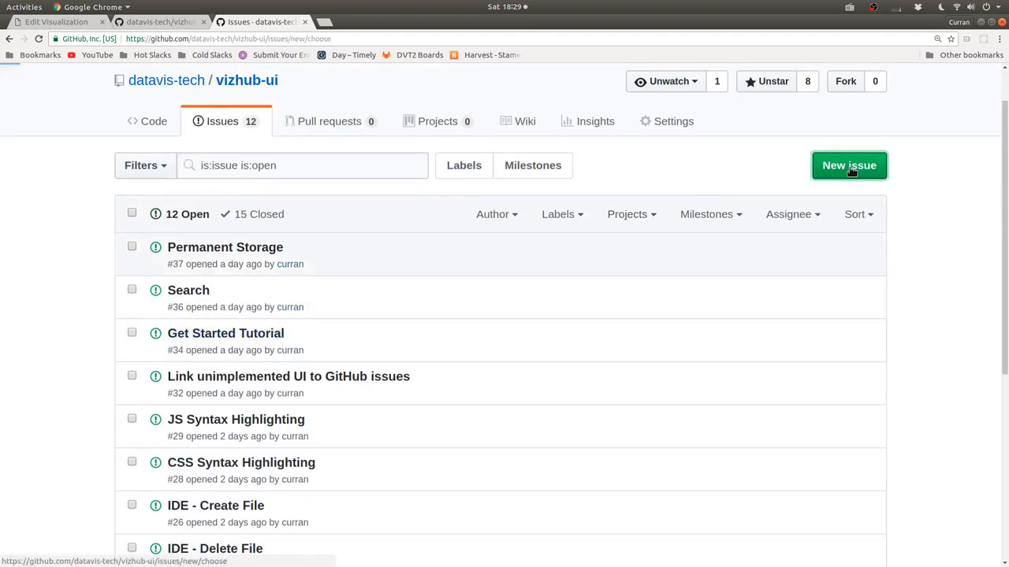
pyautogui.click(848, 166)
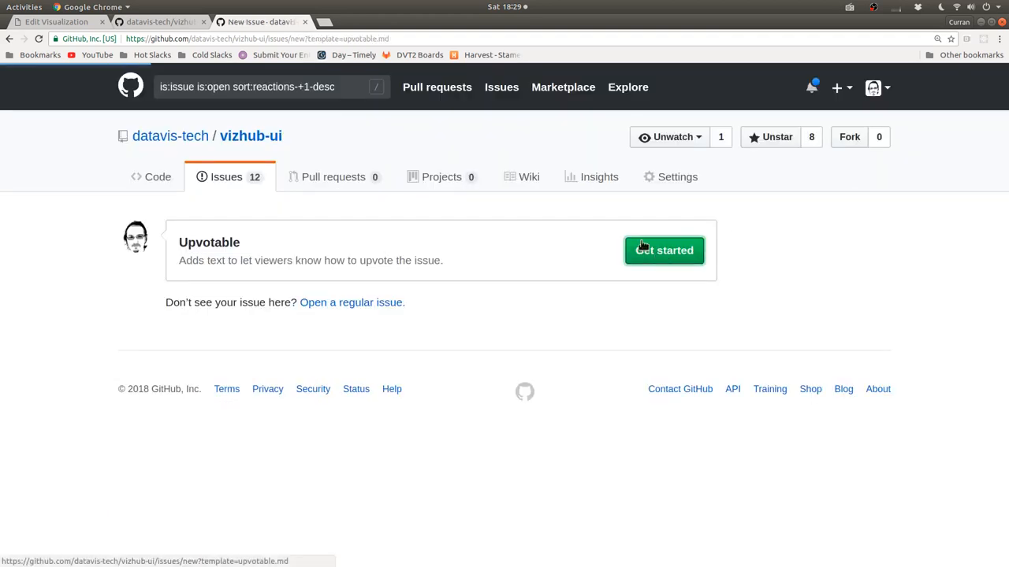
pyautogui.click(664, 249)
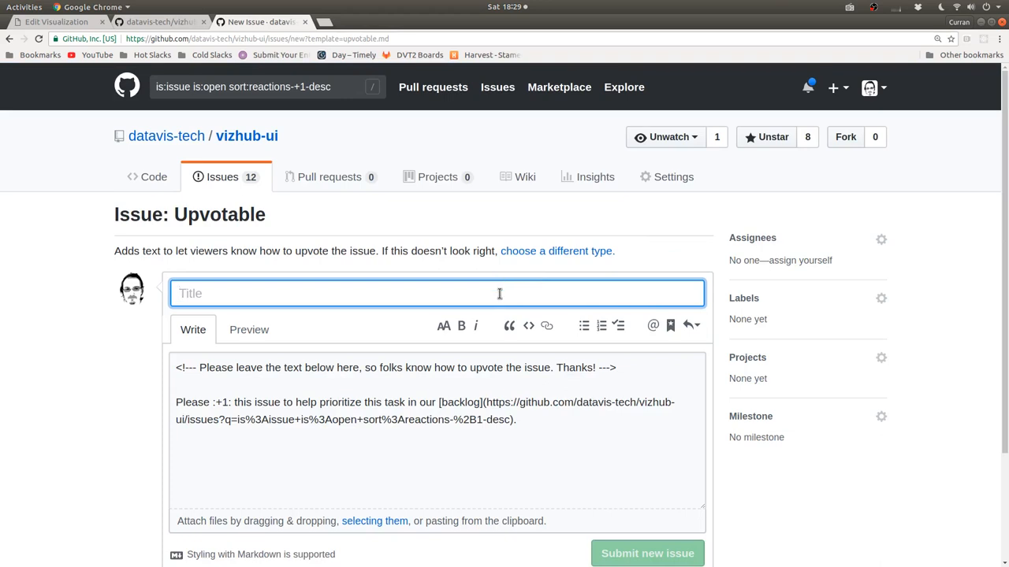
pyautogui.write('Prof')
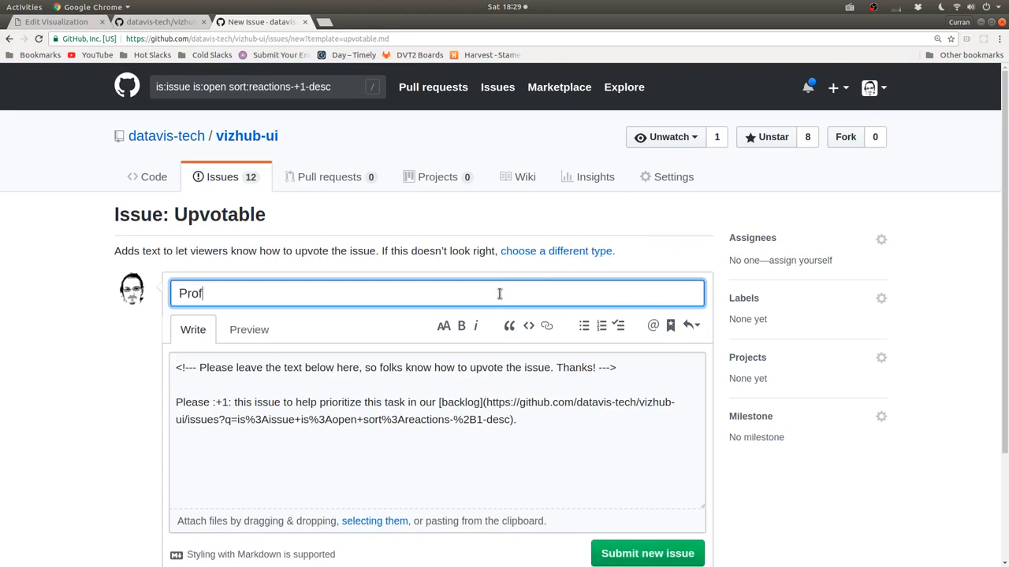
pyautogui.write('ile Page')
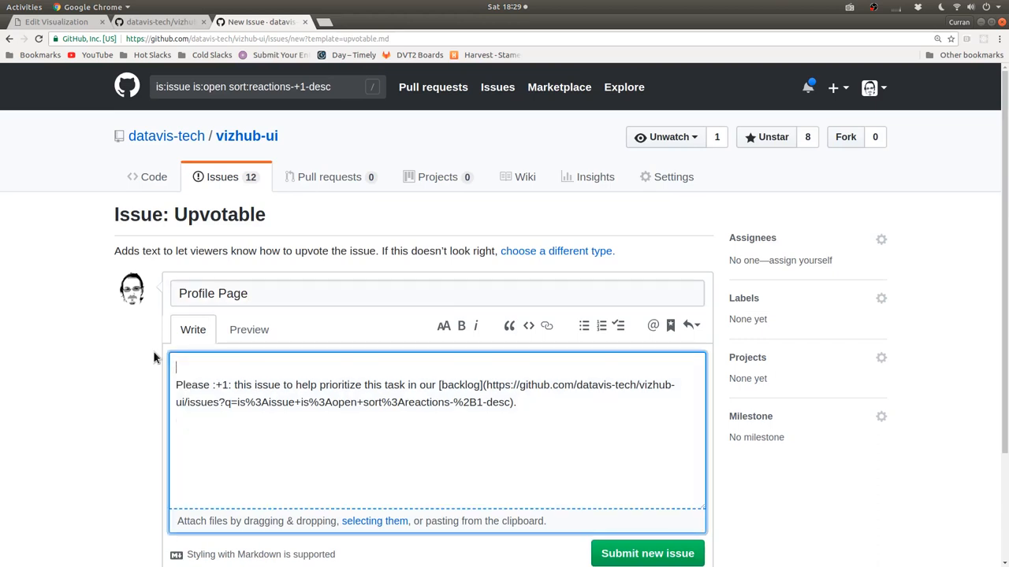
pyautogui.press('Return')
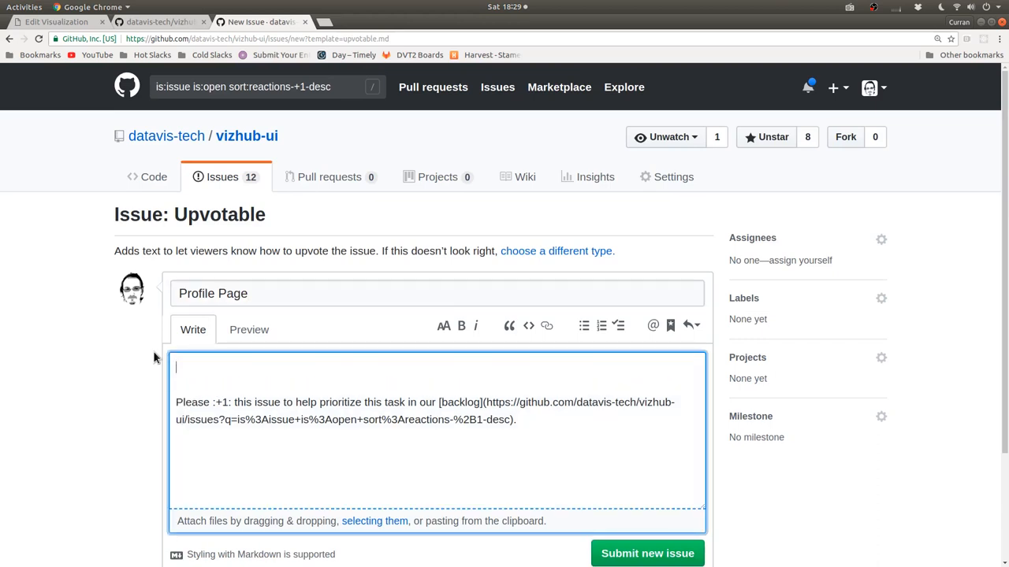
# Write the user story: a casual viewer wants to see the visualizations a given person created.
pyautogui.write('As a')
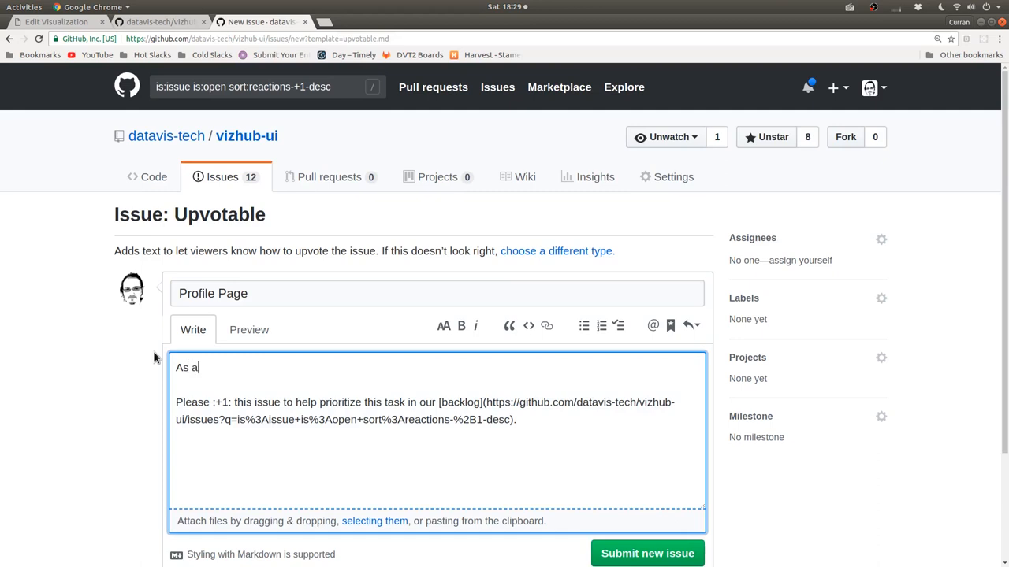
pyautogui.write('casual')
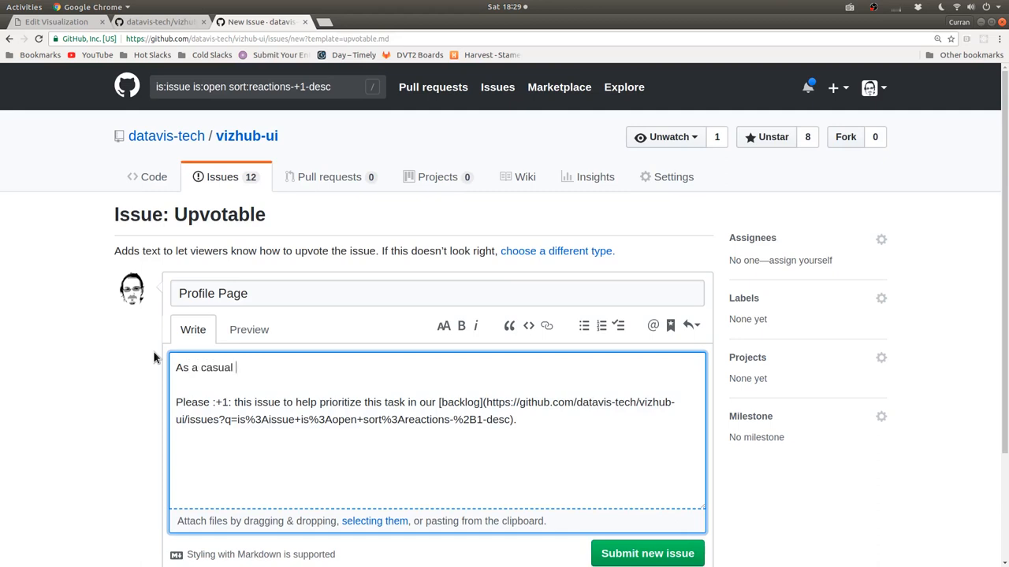
pyautogui.write('viewer, I want t')
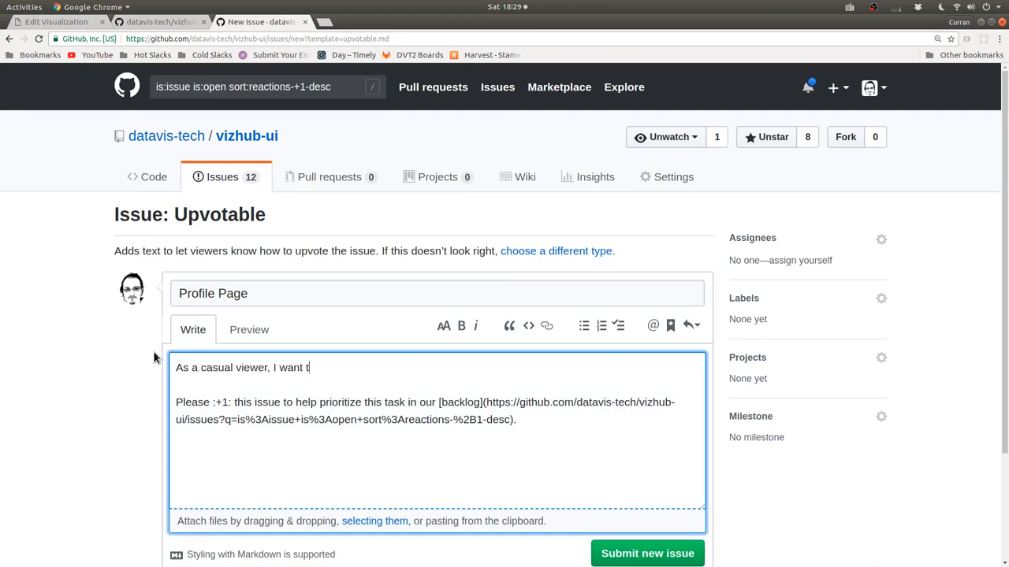
pyautogui.write('o be able to see the visualizations that a gi')
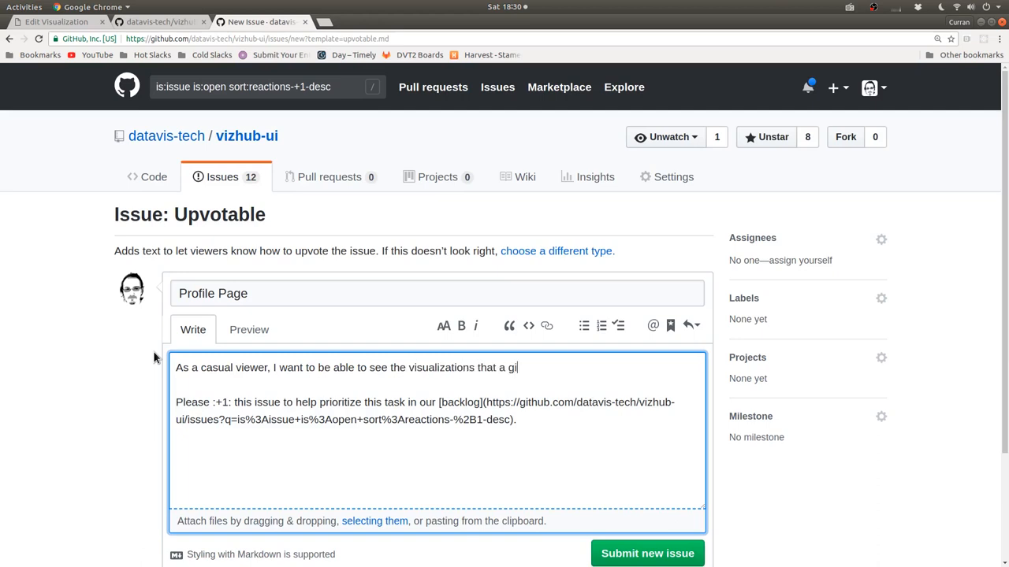
pyautogui.write('ven person created.')
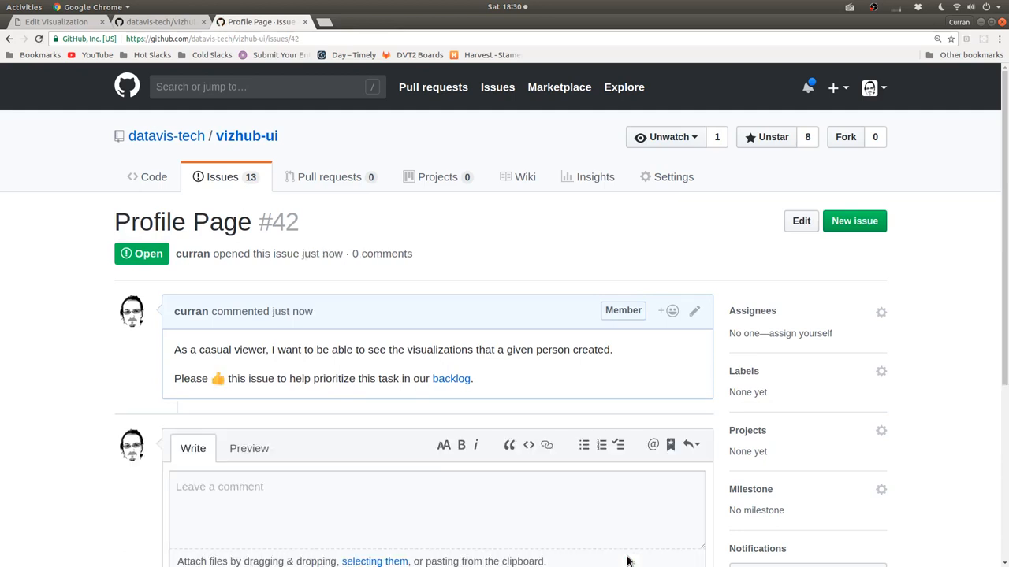
# Launch vim with its file tree in repos/hydrochem and start a second Terminal tab there.
pyautogui.click(55, 22)
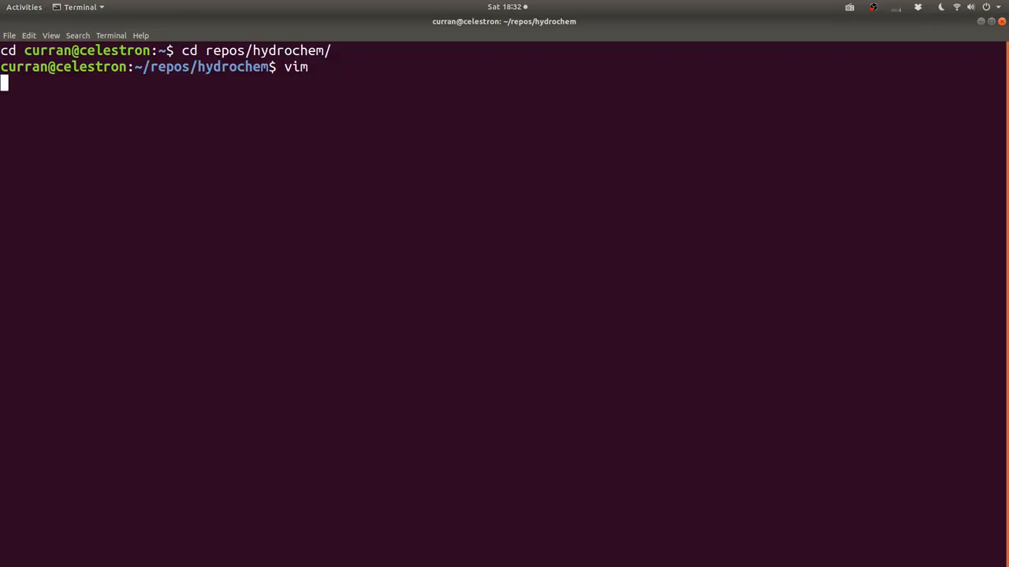
pyautogui.press('Return')
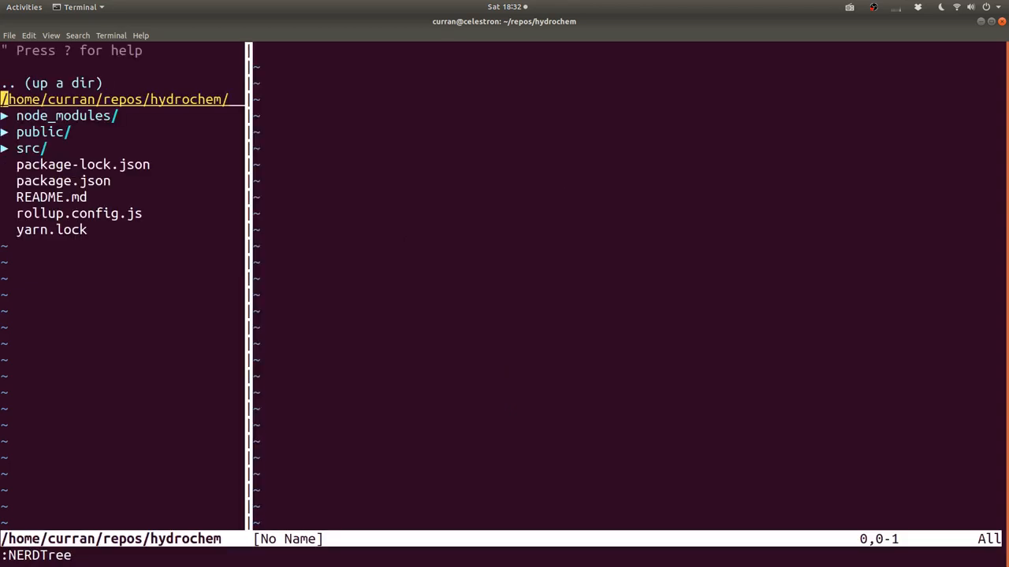
pyautogui.click(43, 133)
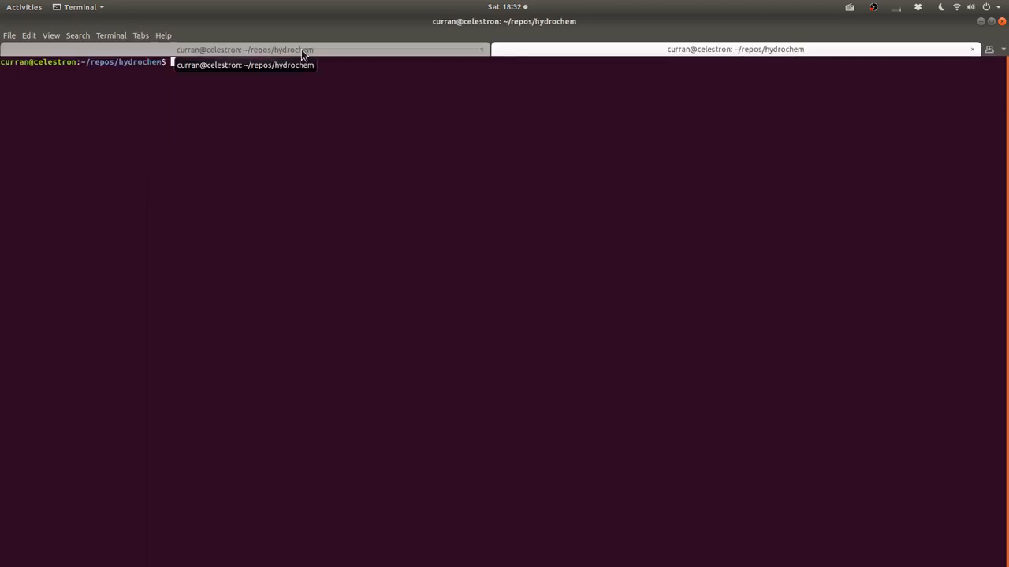
# Run 'npm run watch' in the second hydrochem shell.
pyautogui.write('npm run wat')
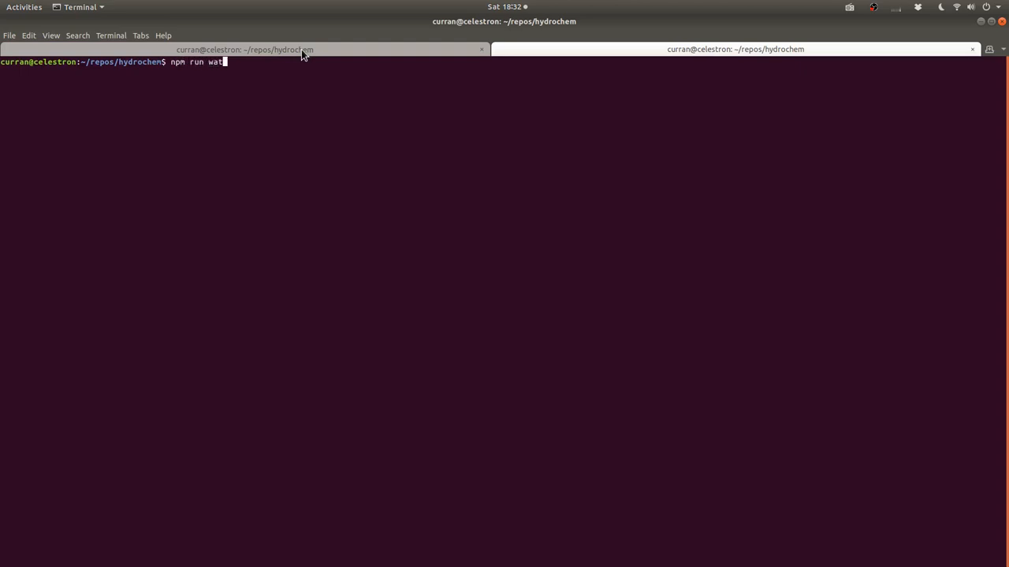
pyautogui.press('Return')
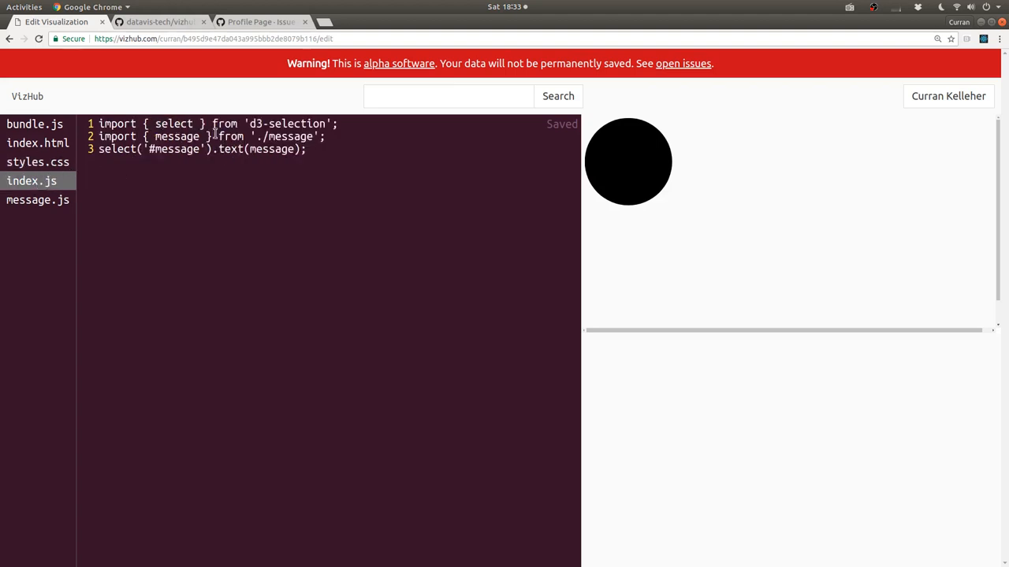
# View bundle.js and index.html, then highlight the visualization's URL in the address bar.
pyautogui.click(35, 123)
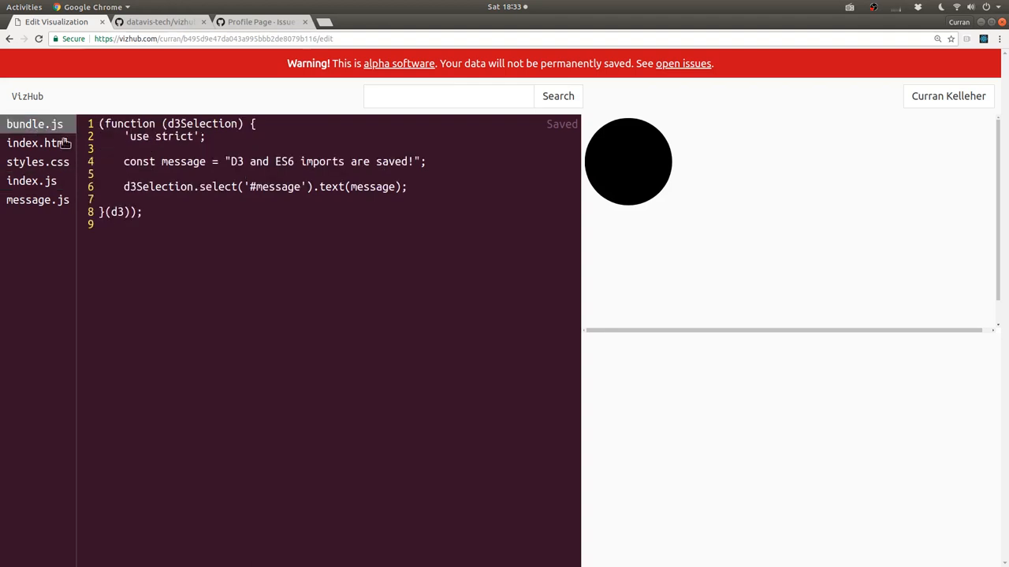
pyautogui.click(38, 142)
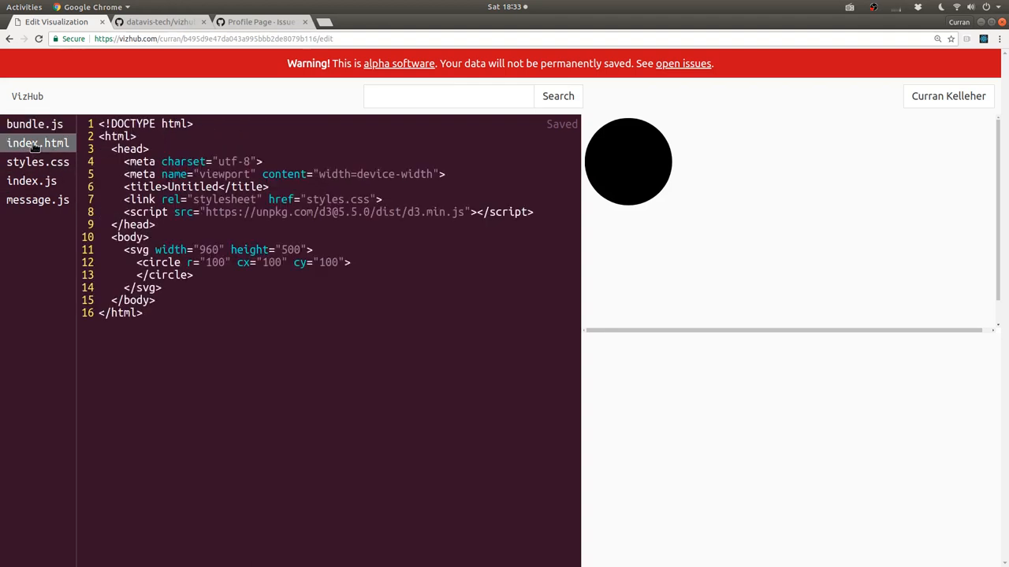
pyautogui.click(213, 38)
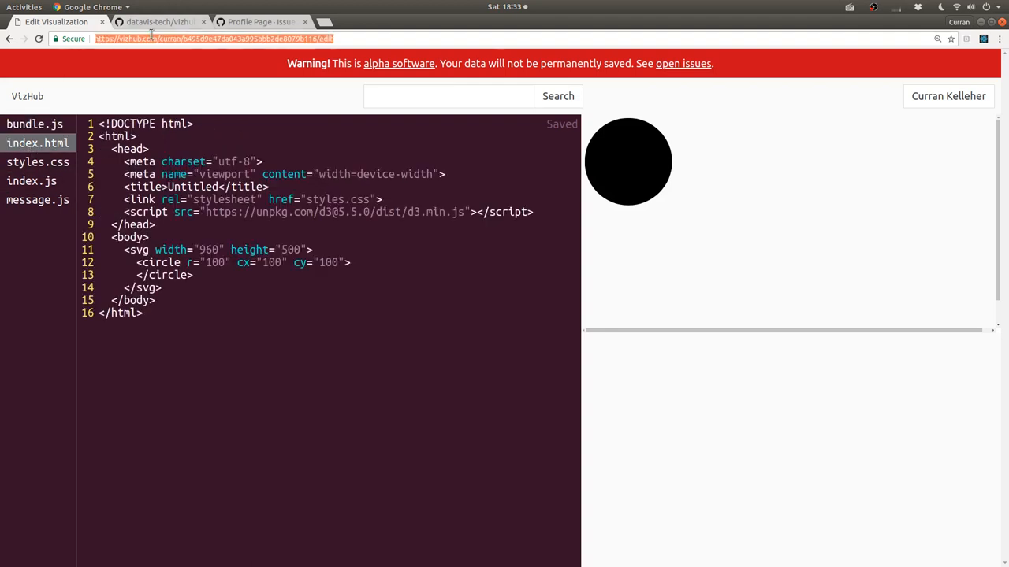
pyautogui.moveTo(397, 274)
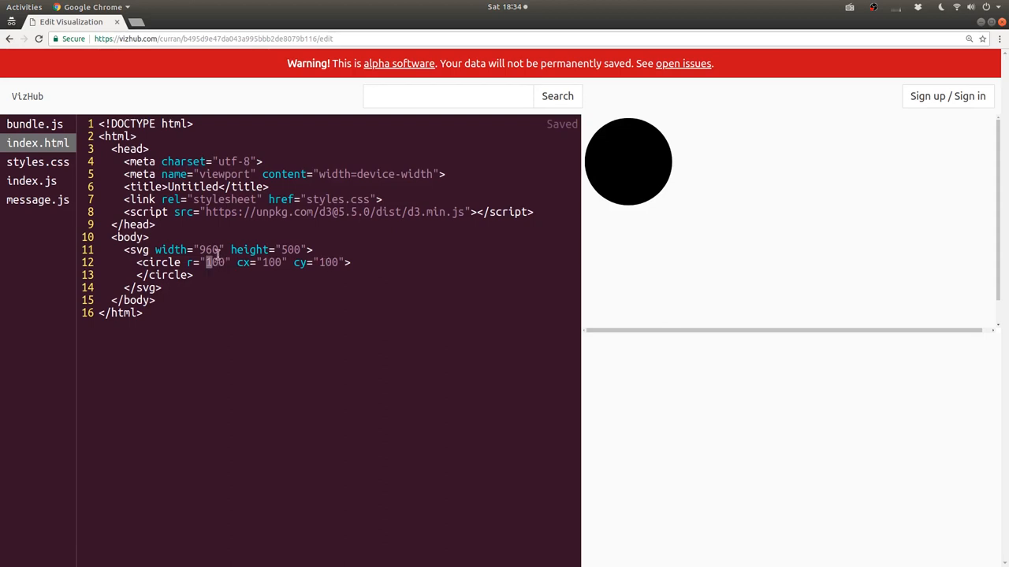
# While signed out, change the circle radius to 200 and see saving refused to non-owners.
pyautogui.write('2')
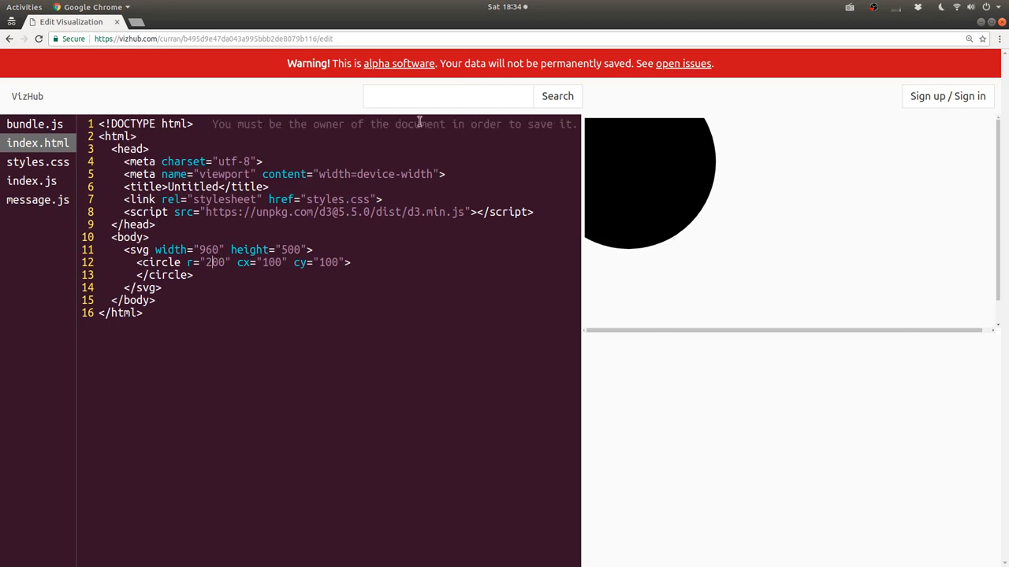
pyautogui.moveTo(571, 130)
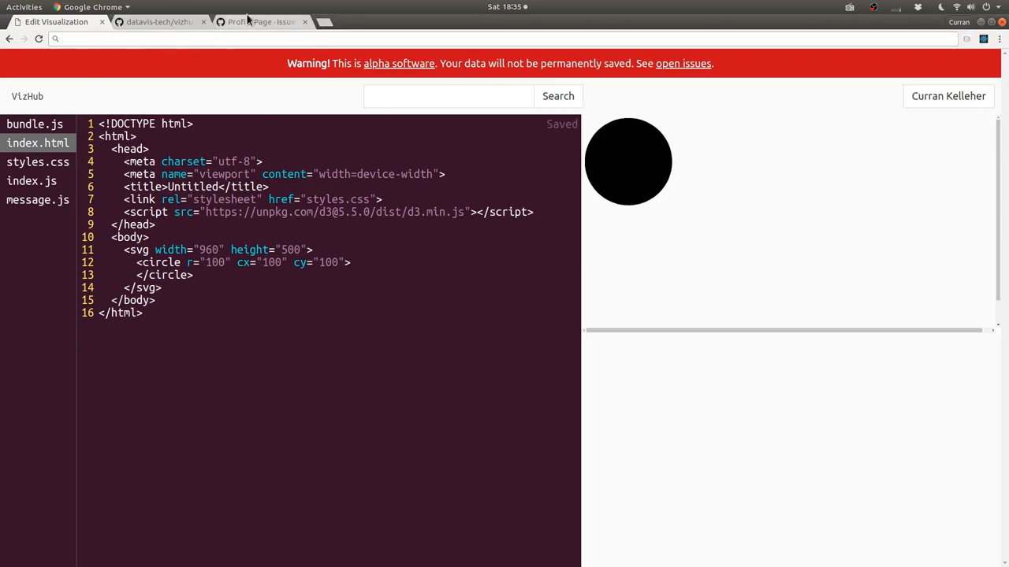
# Start a new vizhub-ui issue from the Upvotable template for 'Export files'.
pyautogui.click(260, 22)
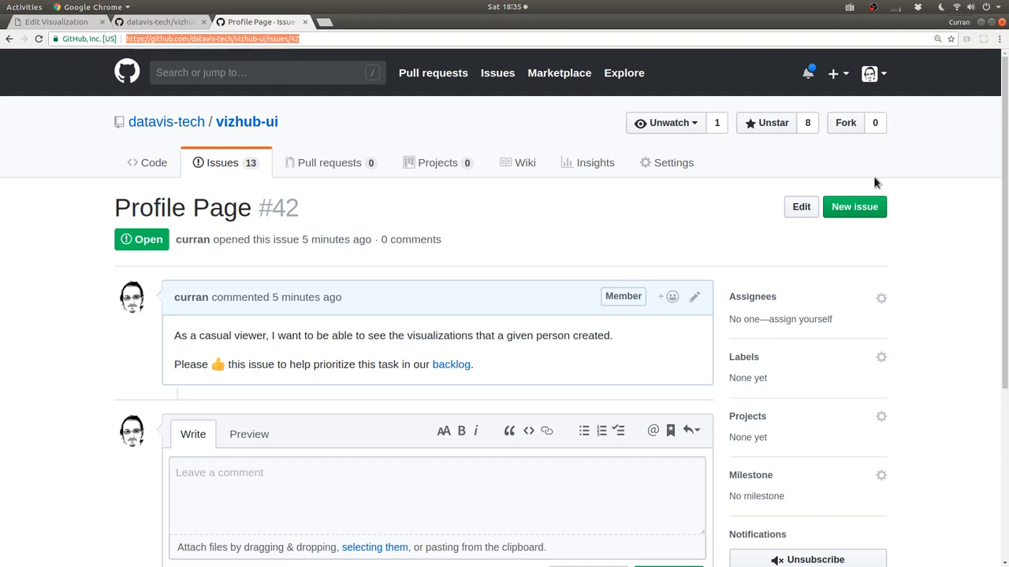
pyautogui.click(854, 207)
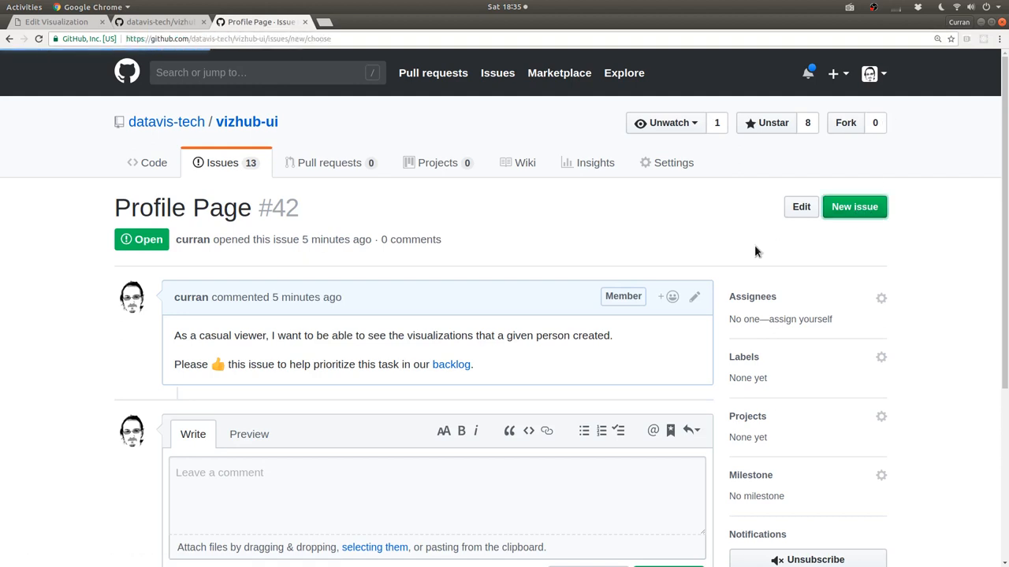
pyautogui.click(854, 206)
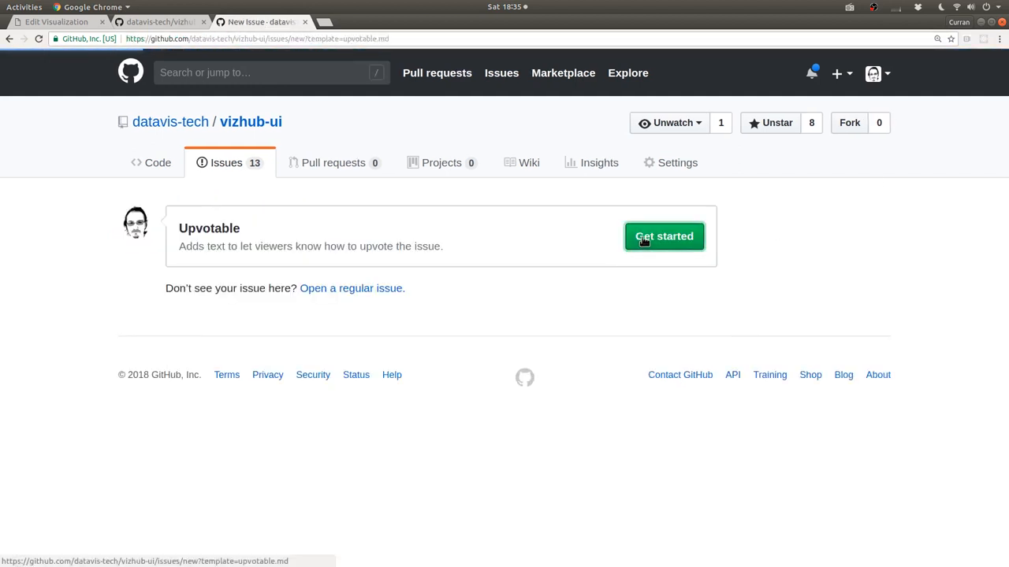
pyautogui.click(664, 236)
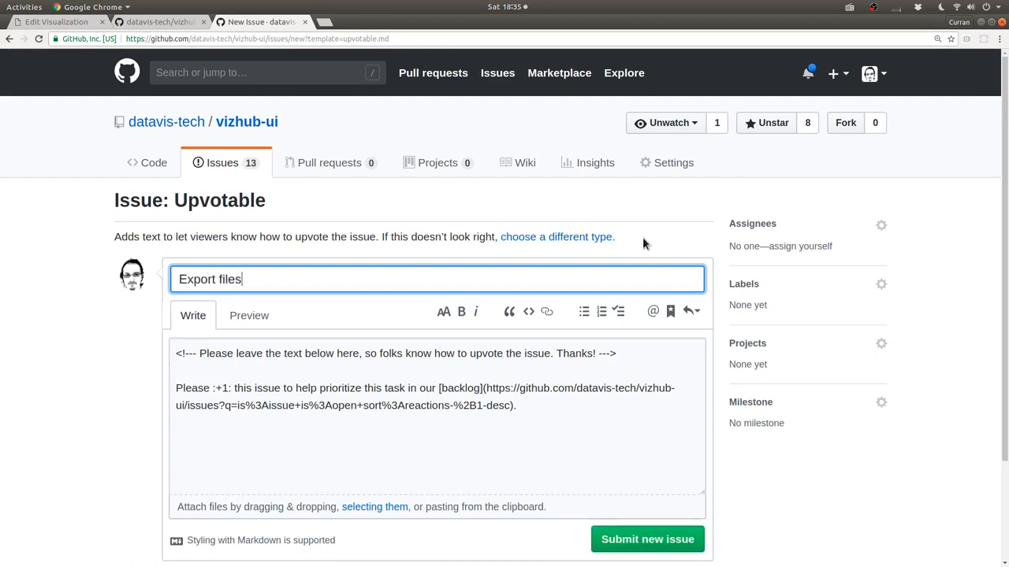
# Write the user story: an author wants to export a visualization's files to run and develop locally.
pyautogui.write('As a visualization author, I')
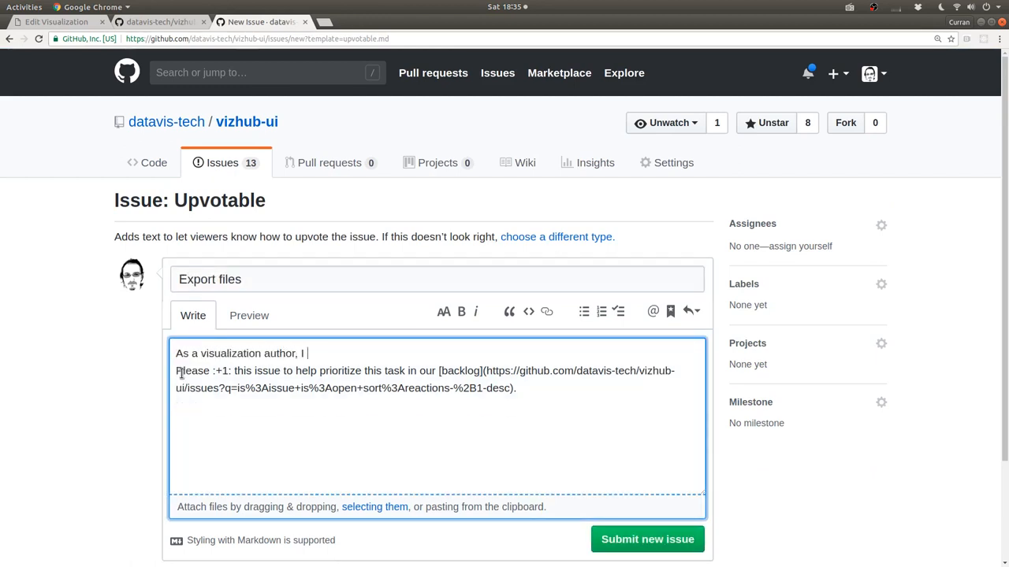
pyautogui.write('want to be able to export the files of a visualiza')
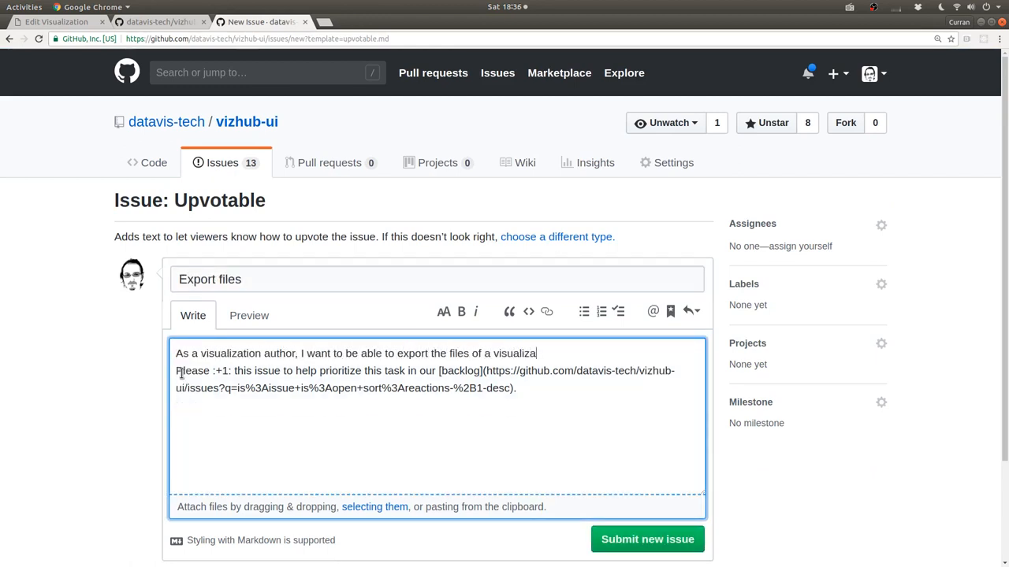
pyautogui.write(', so that I can run them locally')
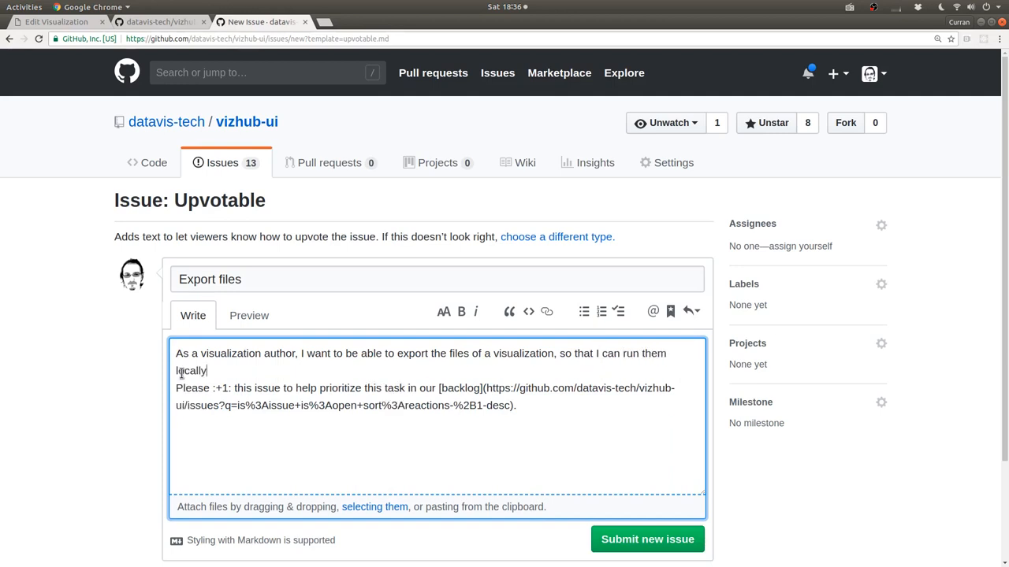
pyautogui.write('and develop in another enviro')
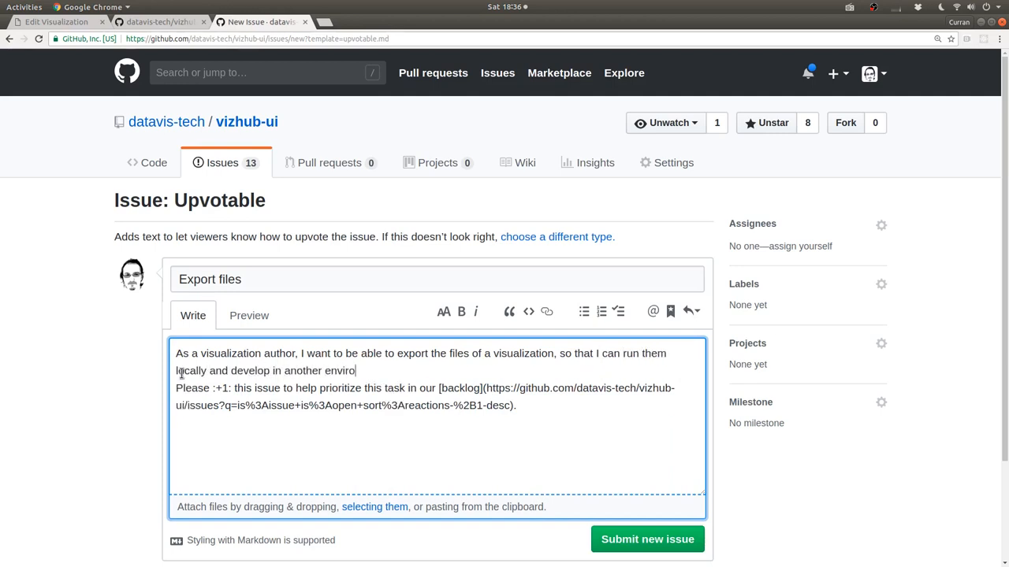
pyautogui.write('nment.')
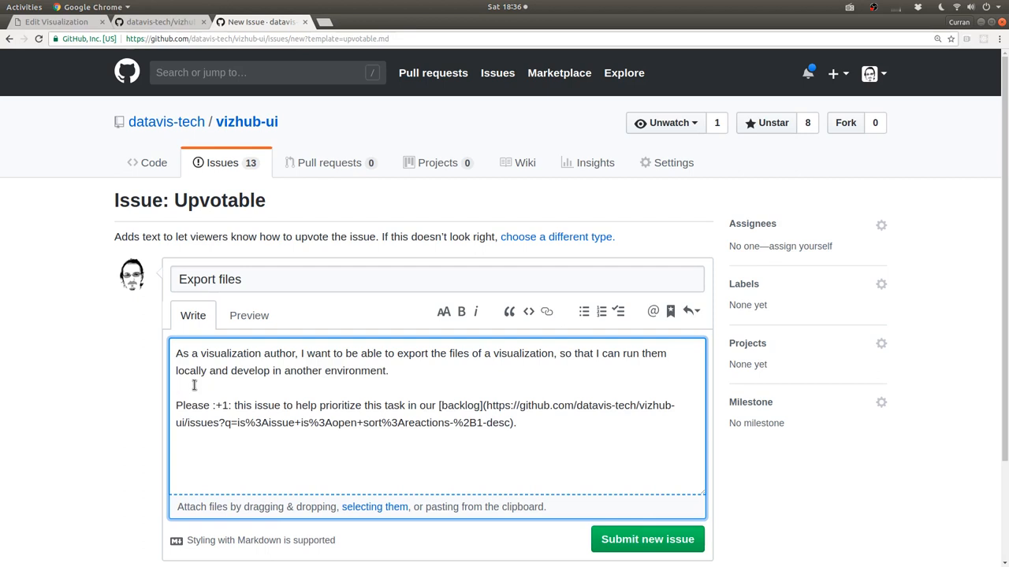
pyautogui.moveTo(501, 481)
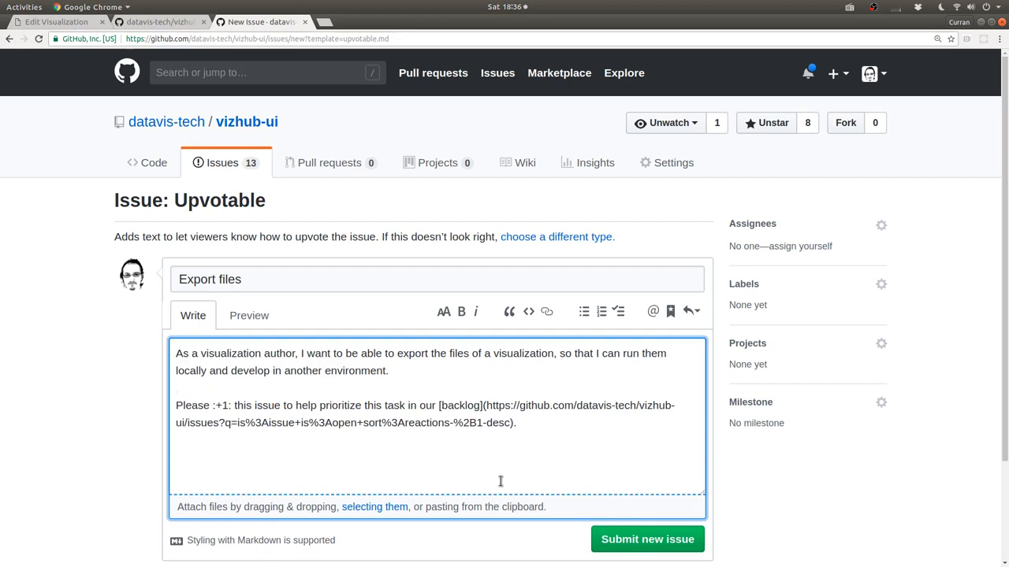